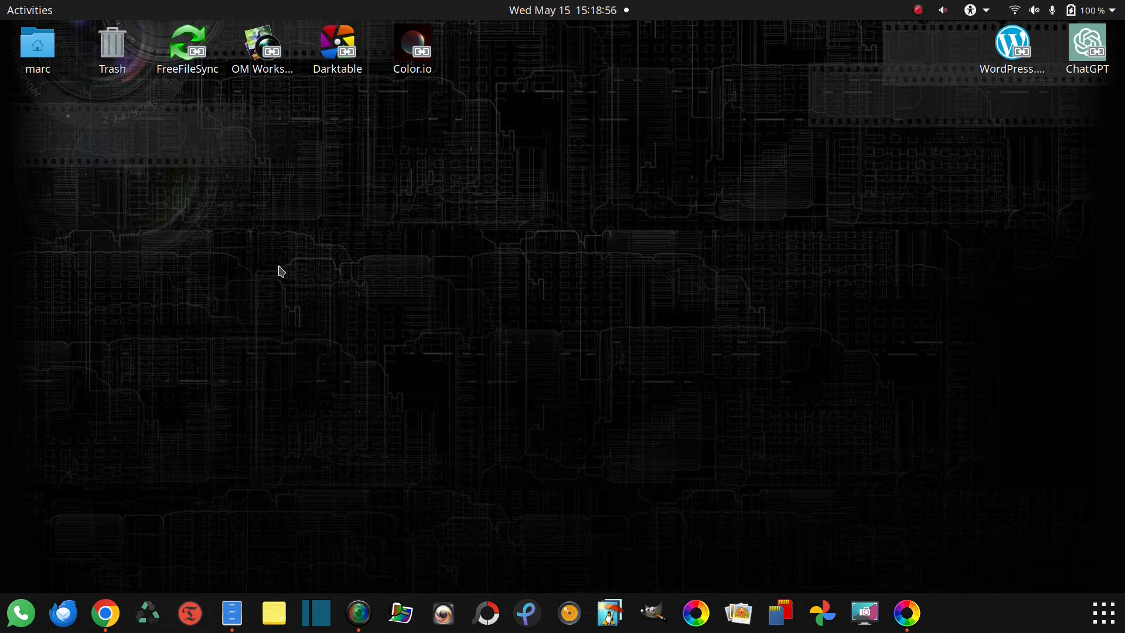
- Search Chrome for 'adobe dng converter' and open Adobe's Digital Negative Converter help page
click(105, 613)
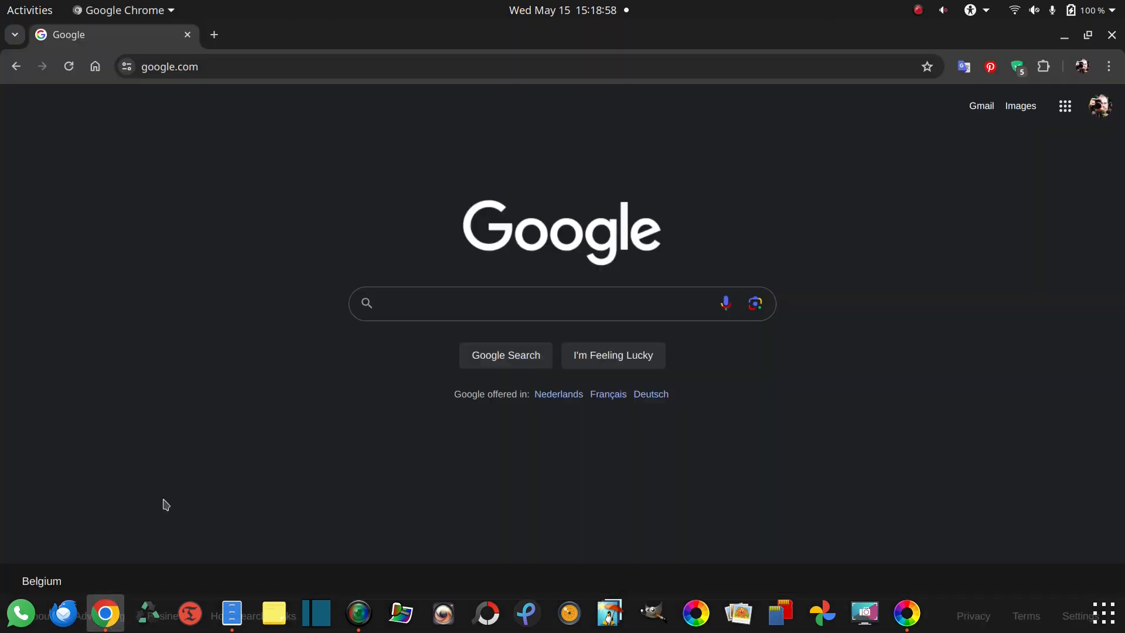
text(adobe dng)
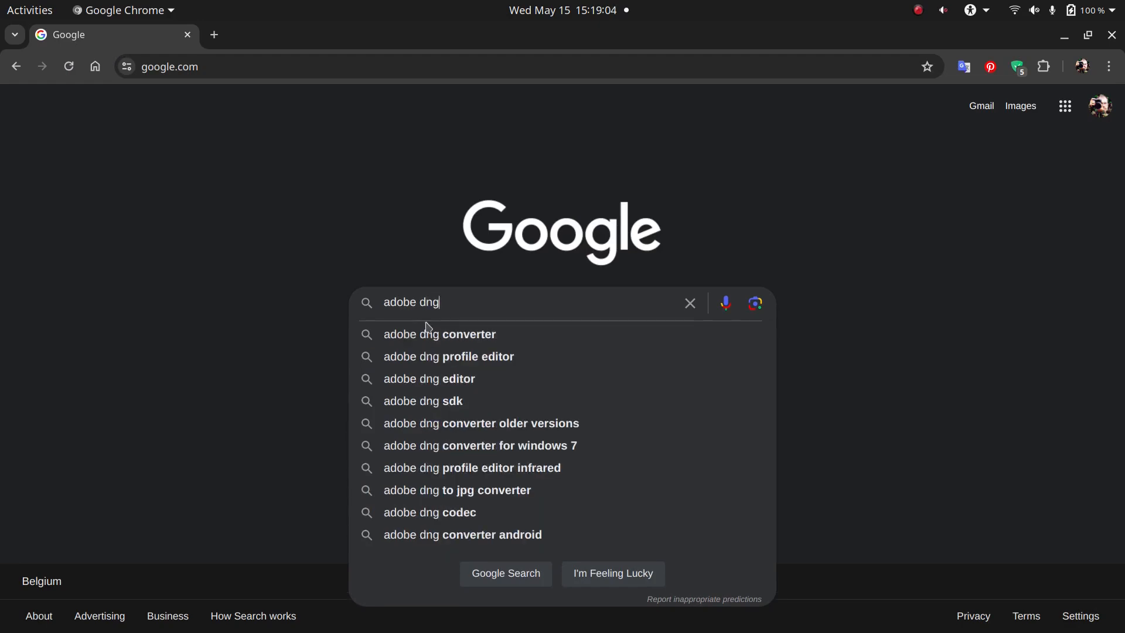
click(439, 334)
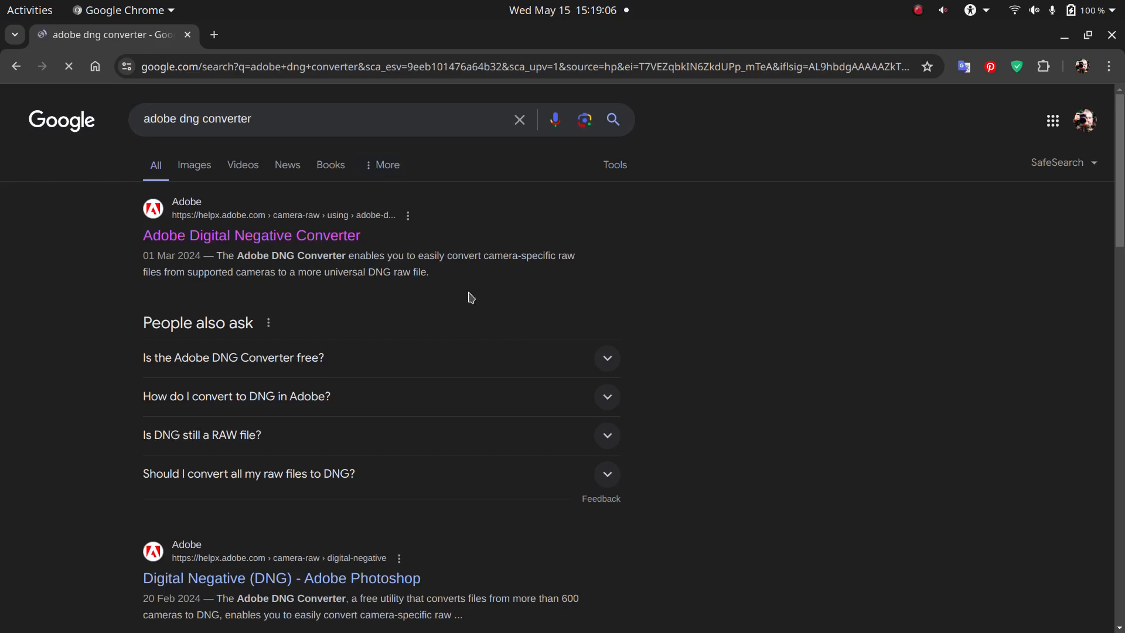
click(250, 235)
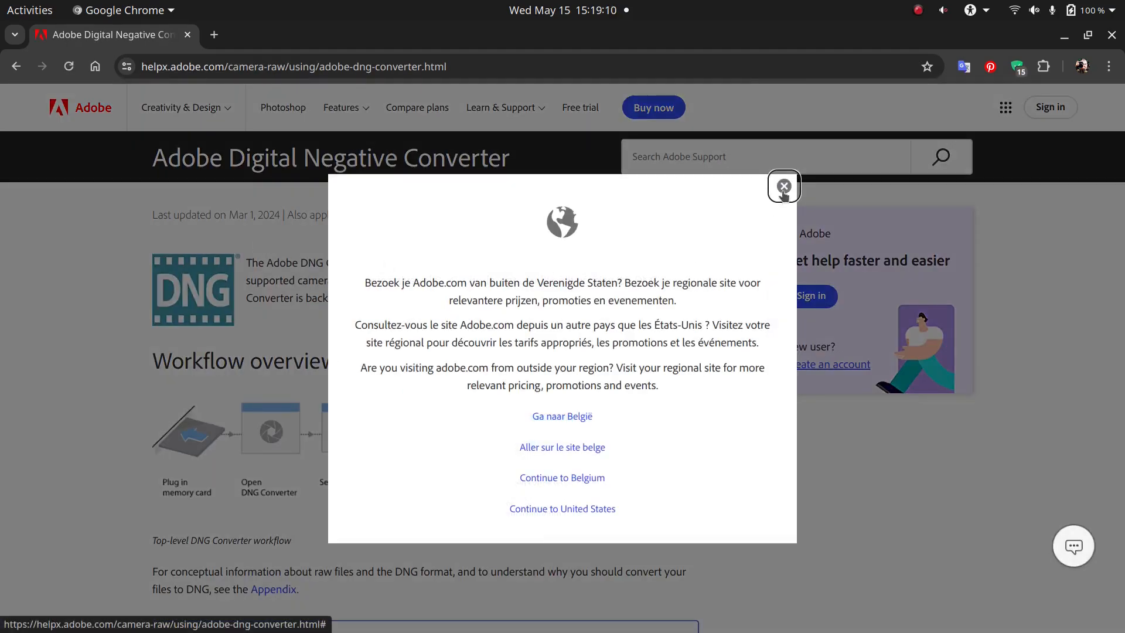
- Dismiss the region prompt and download the latest DNG Converter for Windows x64
click(783, 186)
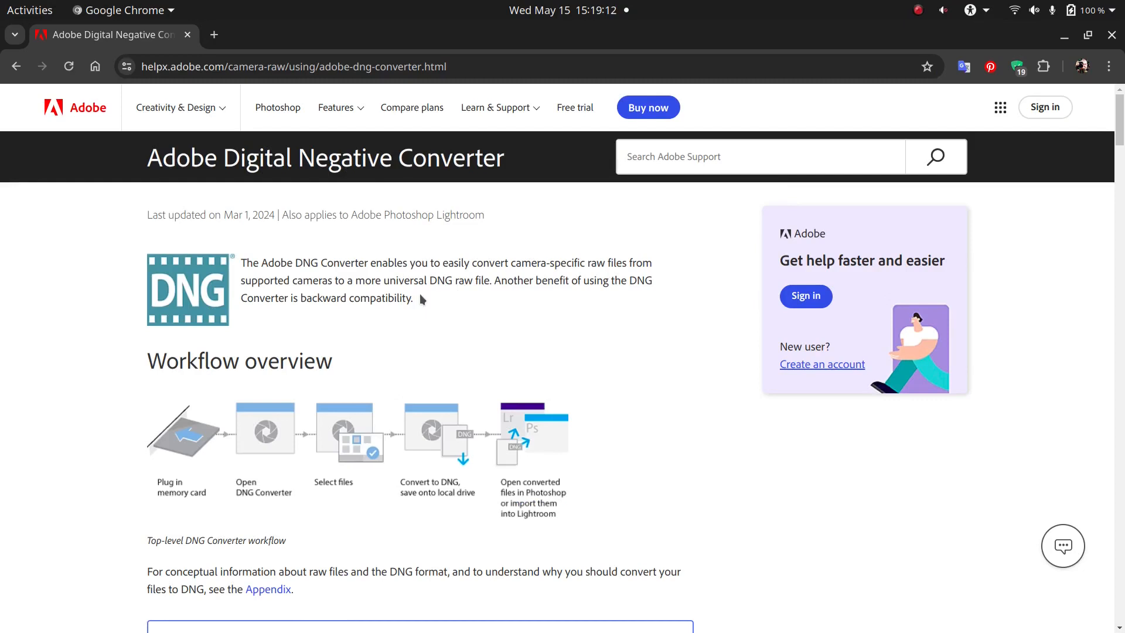
scroll(down, 3)
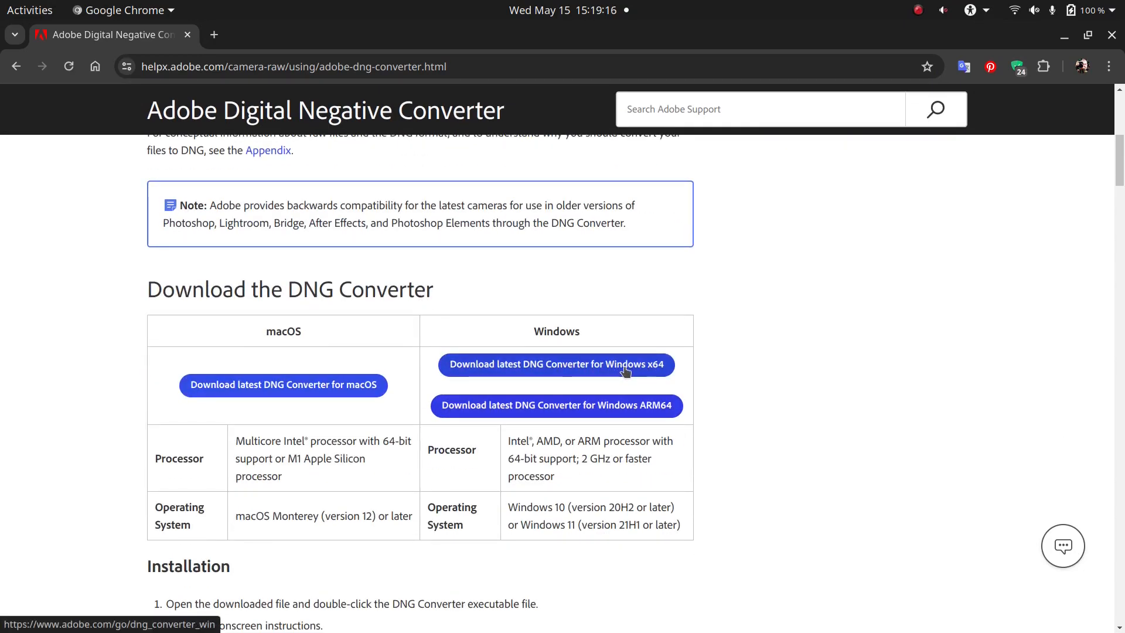
click(555, 365)
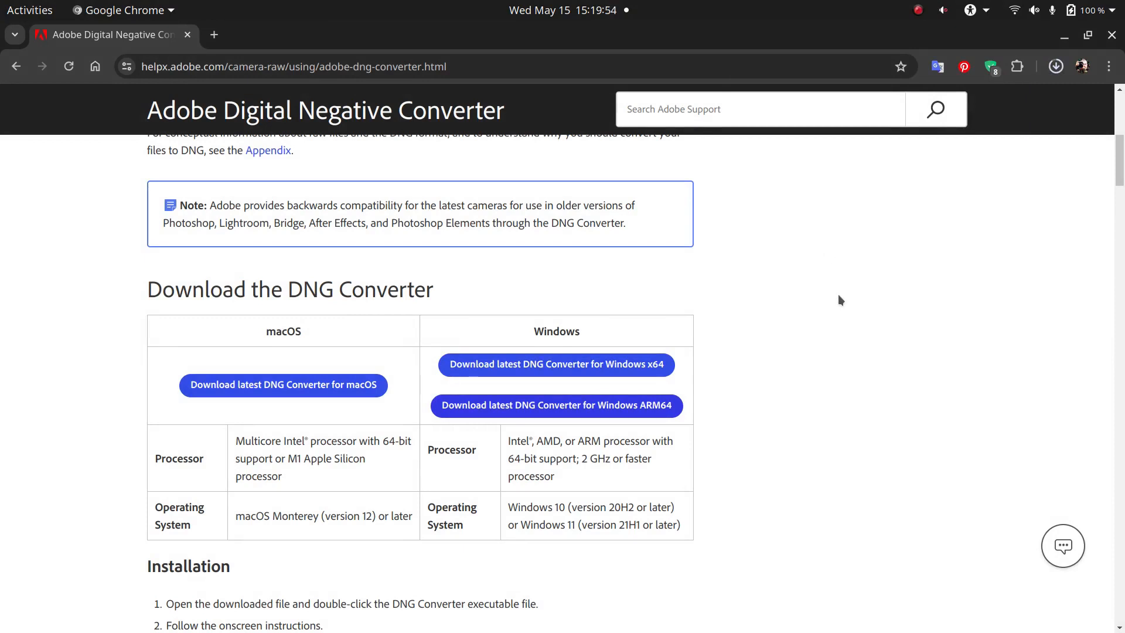
mouse_move(972, 233)
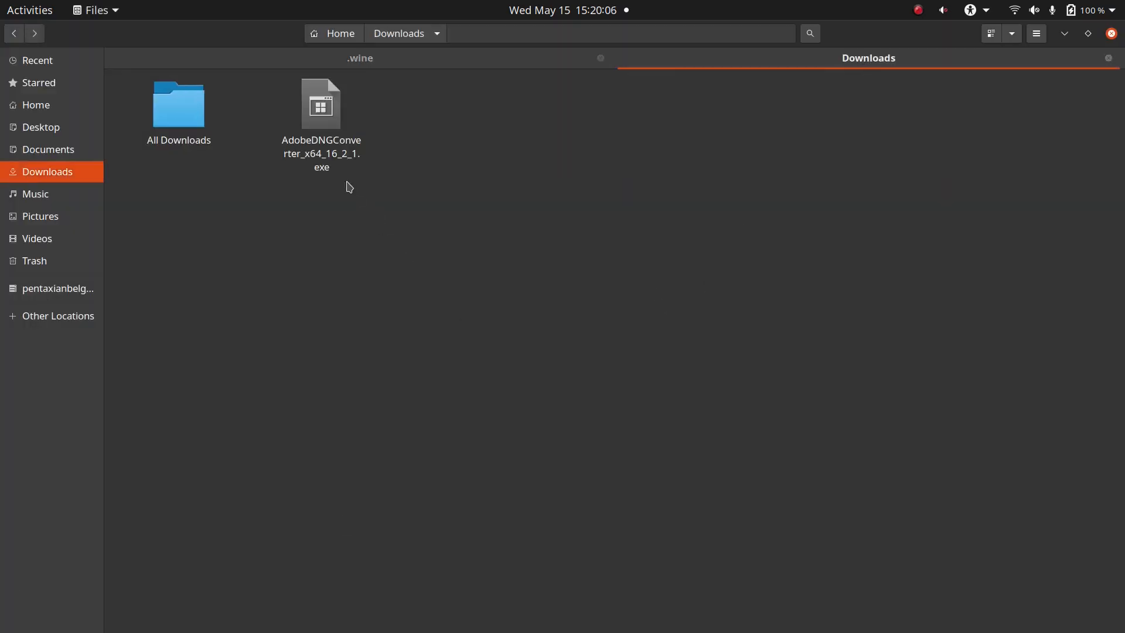
- Run the downloaded installer to install DNG Converter 16.2.1 and launch it
double_click(321, 104)
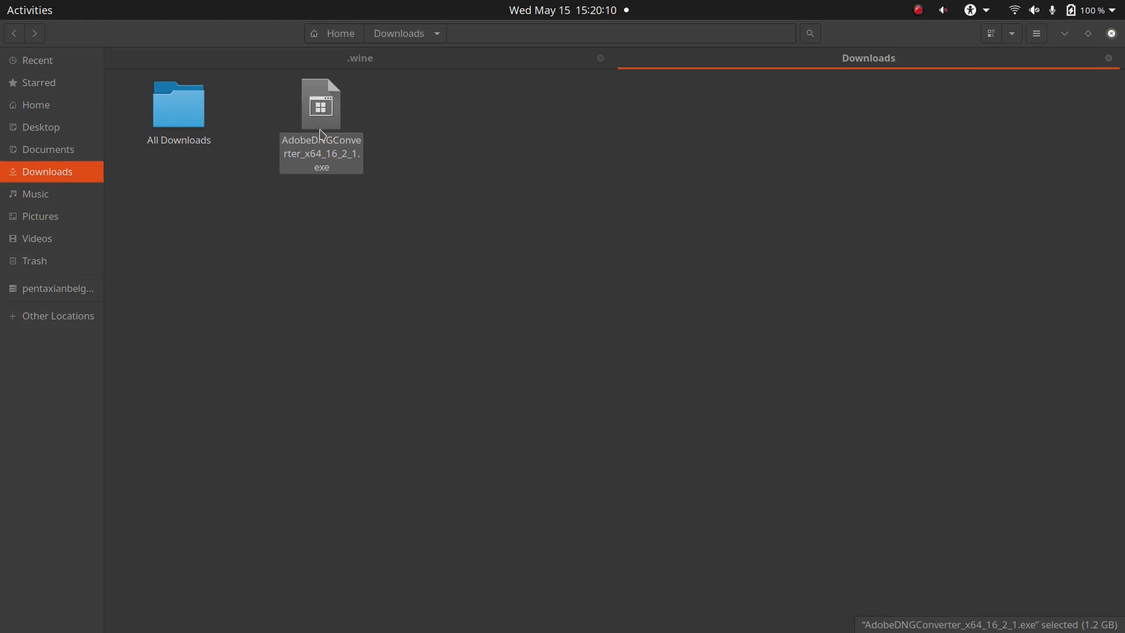
double_click(321, 103)
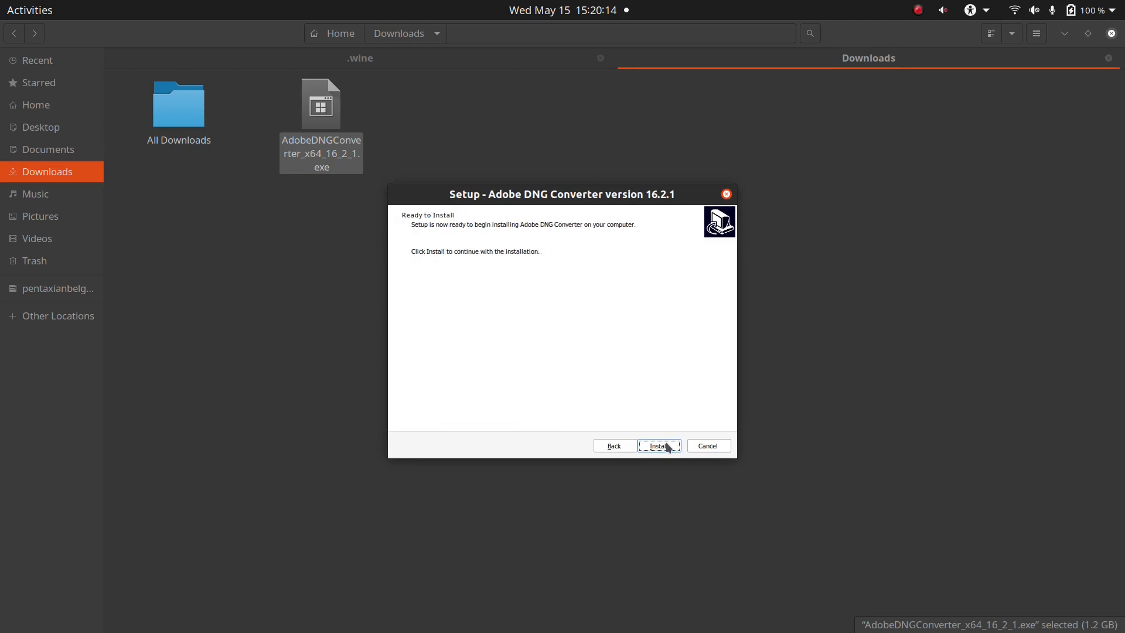
click(658, 445)
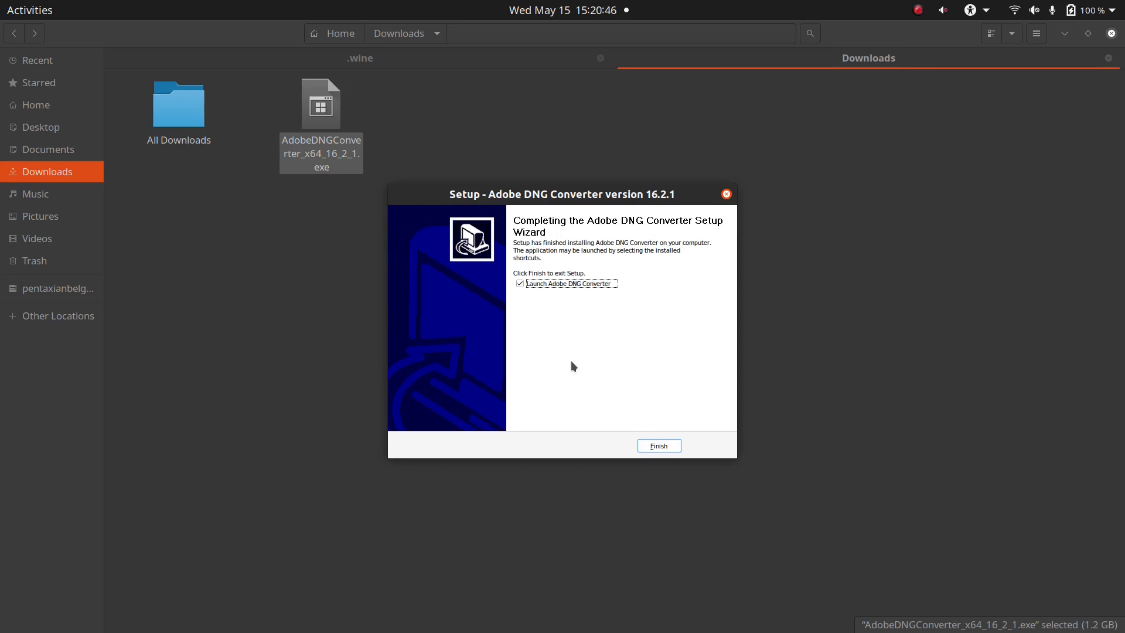
click(658, 445)
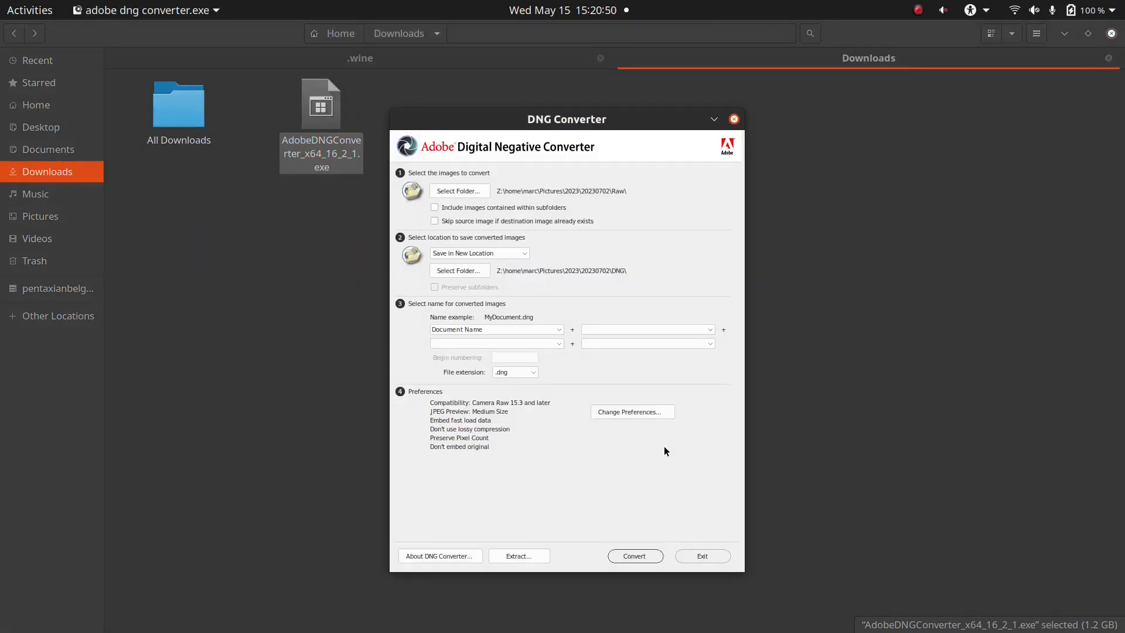
mouse_move(644, 166)
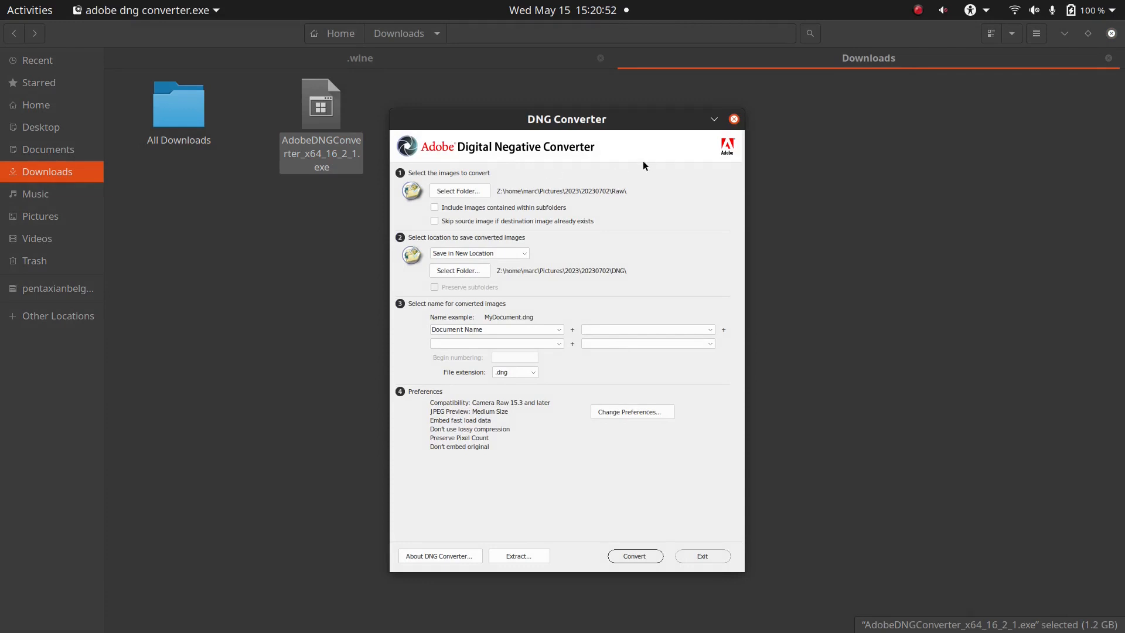
mouse_move(738, 535)
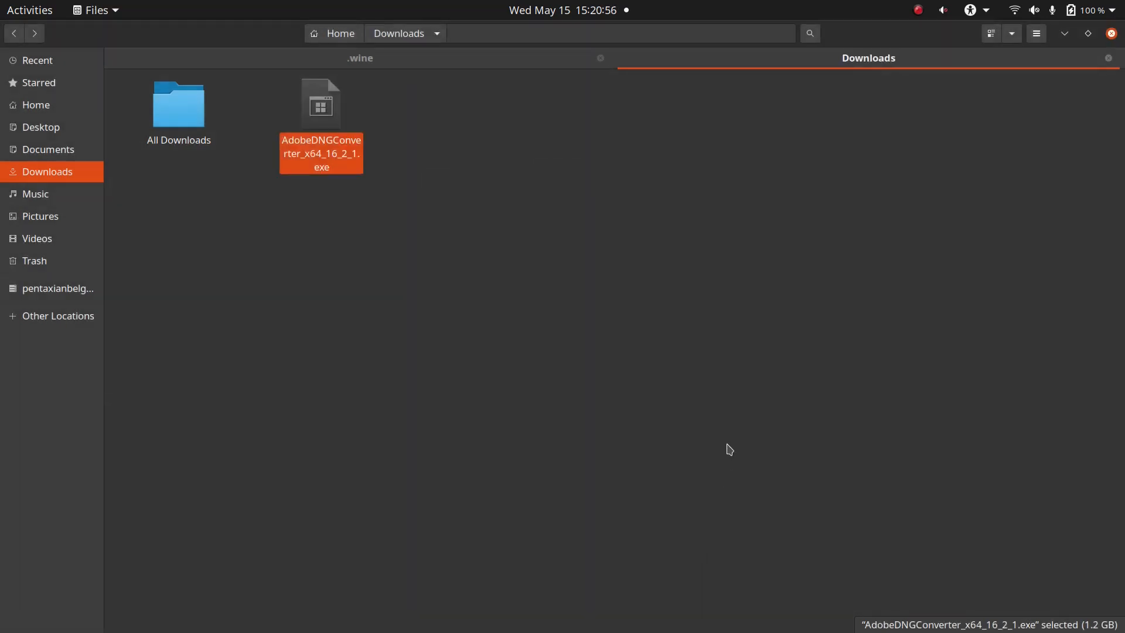
- Browse .wine/drive_c/Program Files/Adobe/Adobe DNG Converter and run Adobe DNG Converter.exe
click(359, 58)
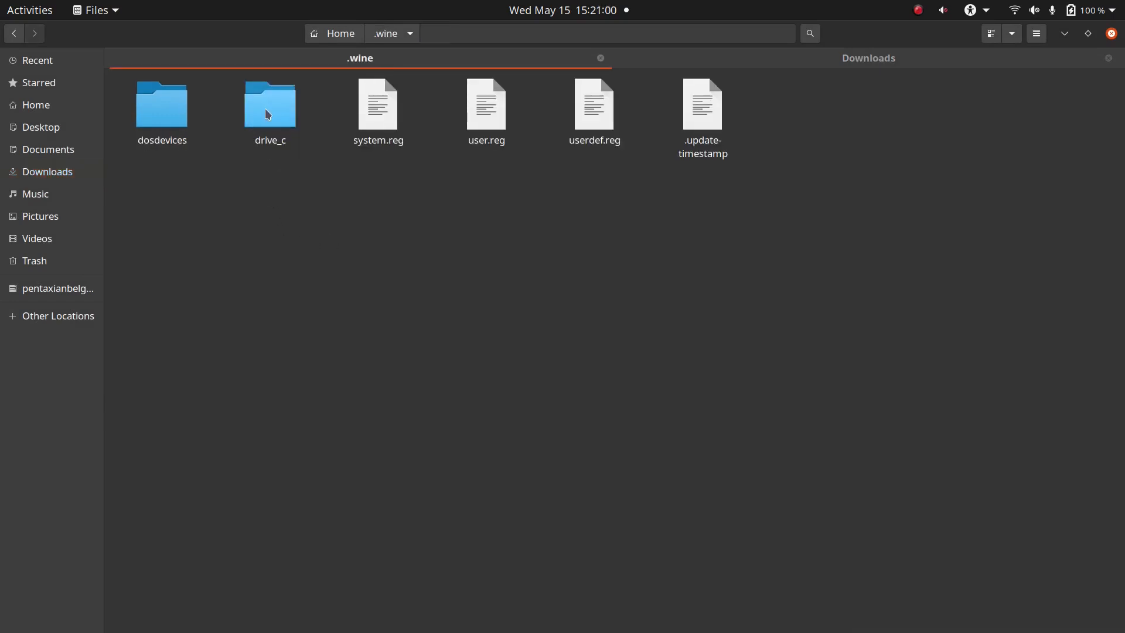
double_click(269, 104)
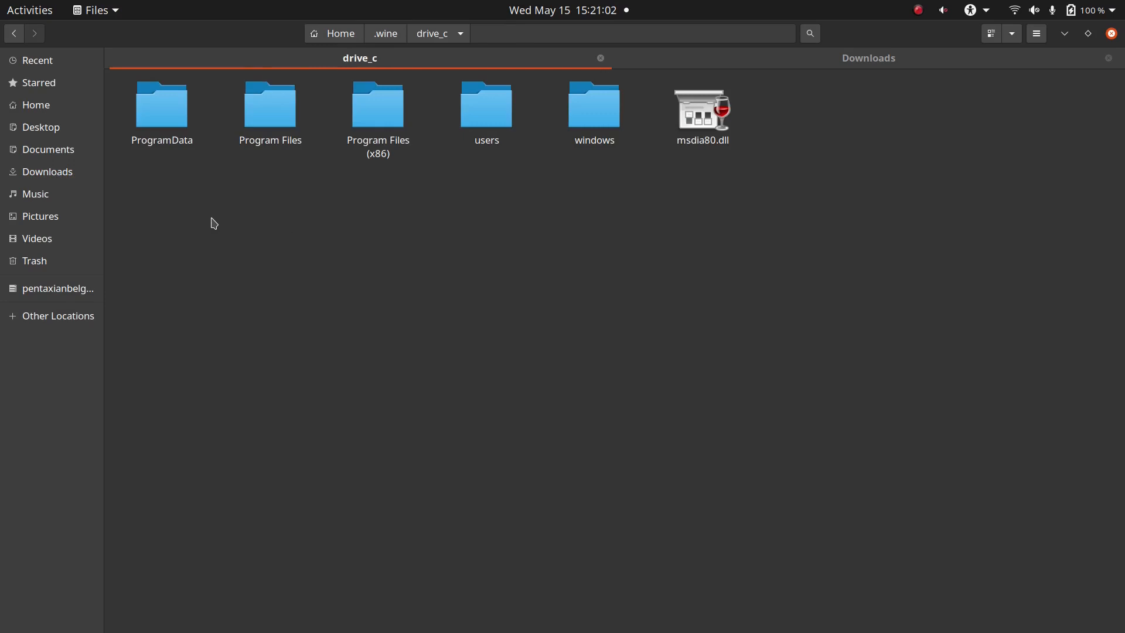
mouse_move(253, 176)
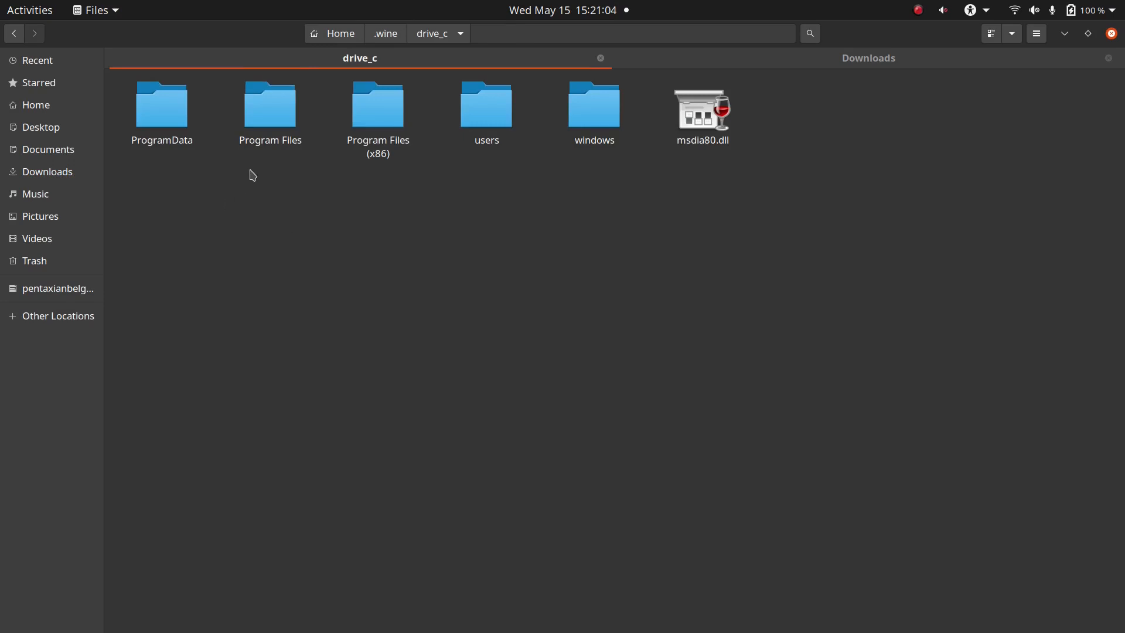
double_click(271, 104)
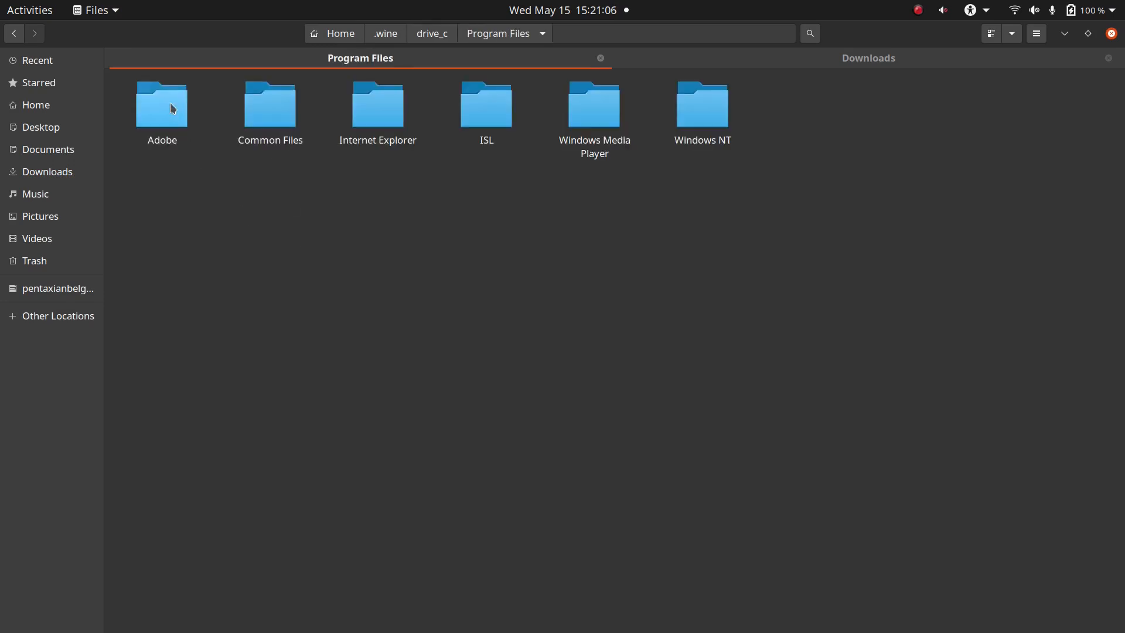
double_click(161, 102)
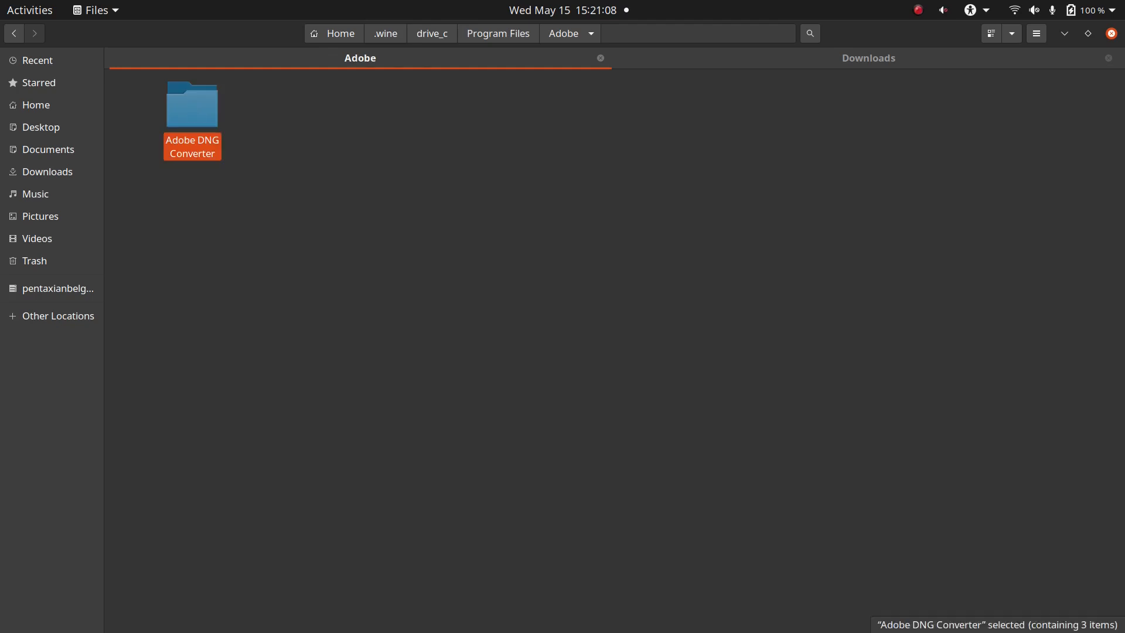
double_click(191, 105)
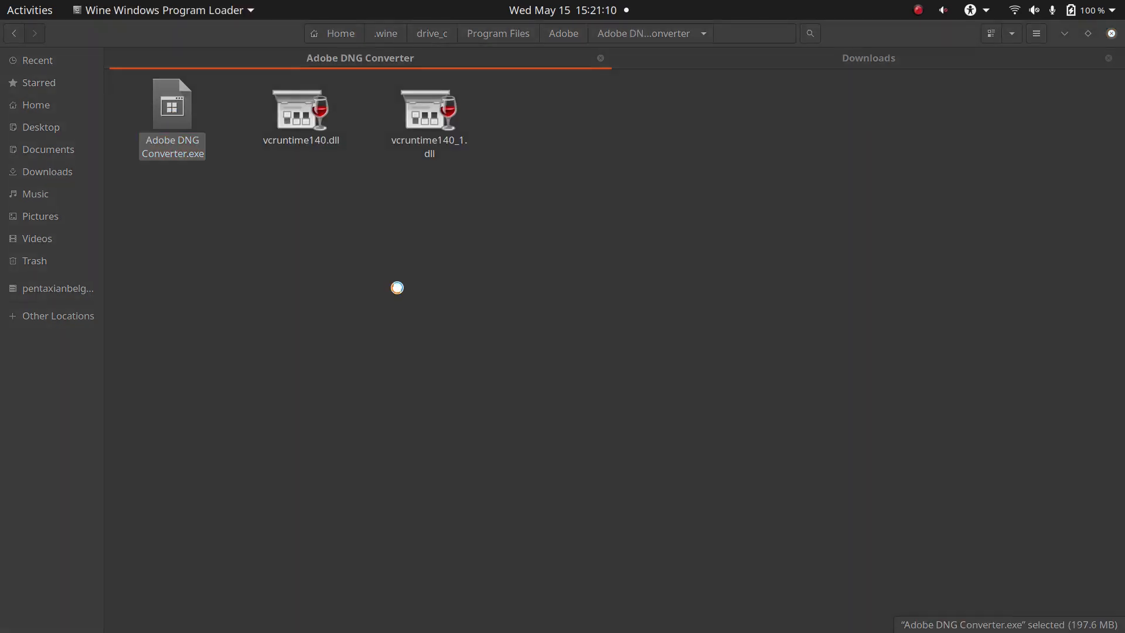
double_click(172, 102)
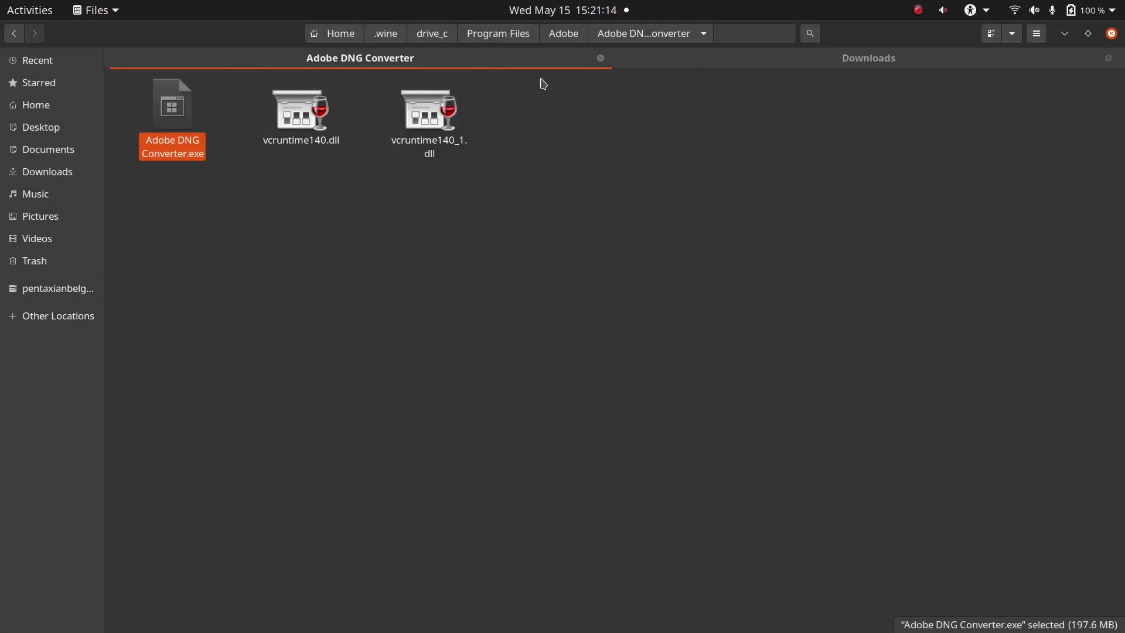
- Navigate ProgramData/Adobe/CameraRaw/CameraProfiles to the Camera folder and browse its Canon, Leica, Nikon folders
click(432, 33)
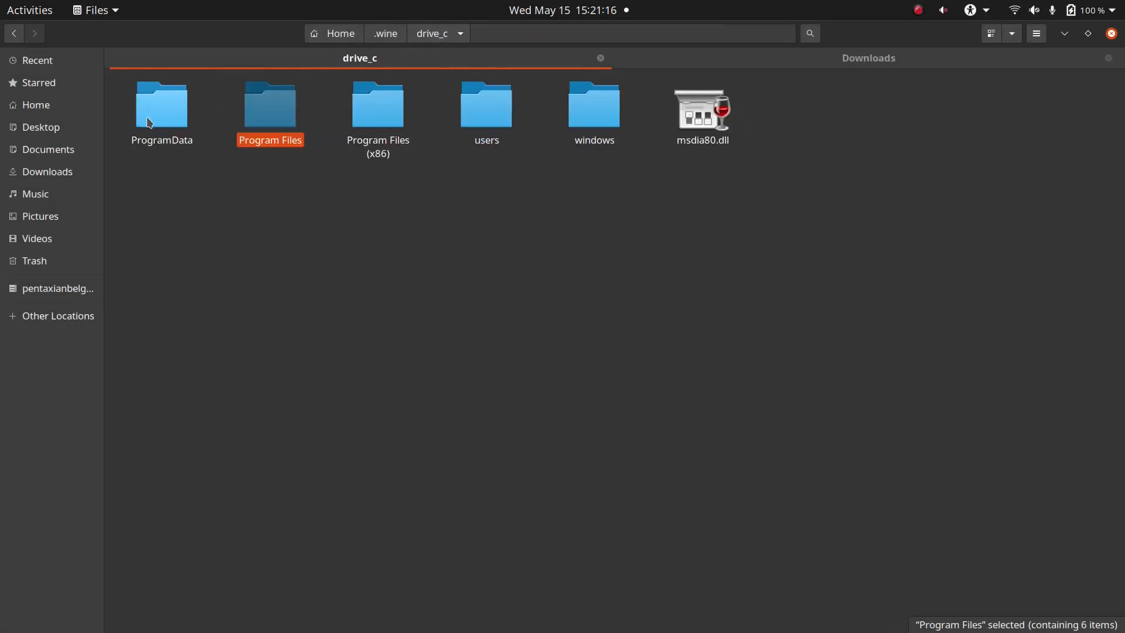
double_click(161, 104)
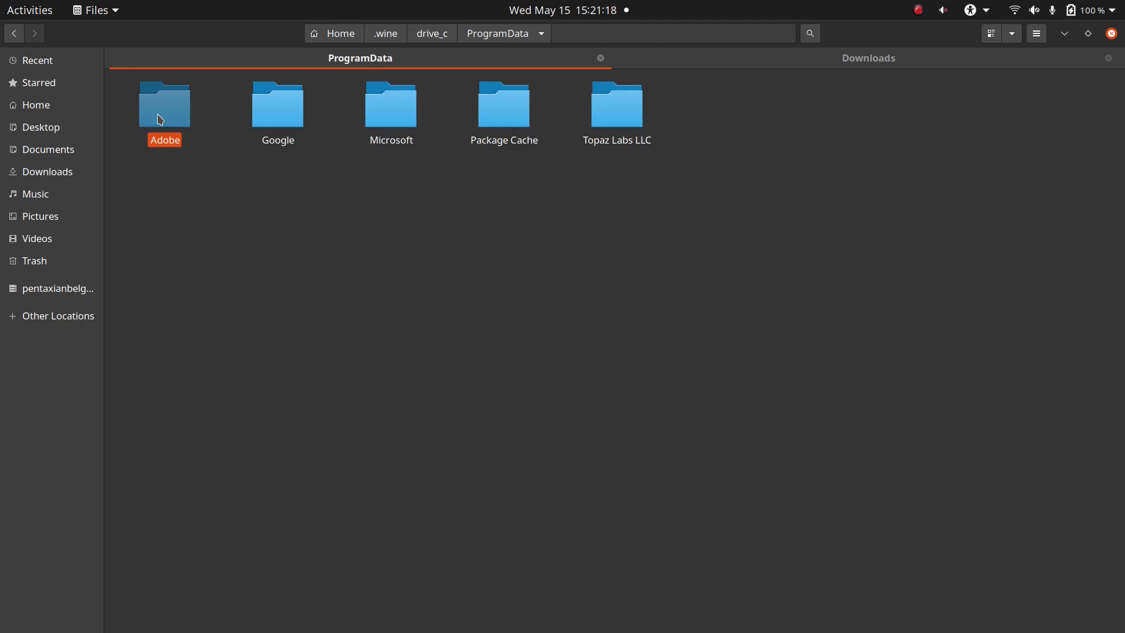
double_click(164, 104)
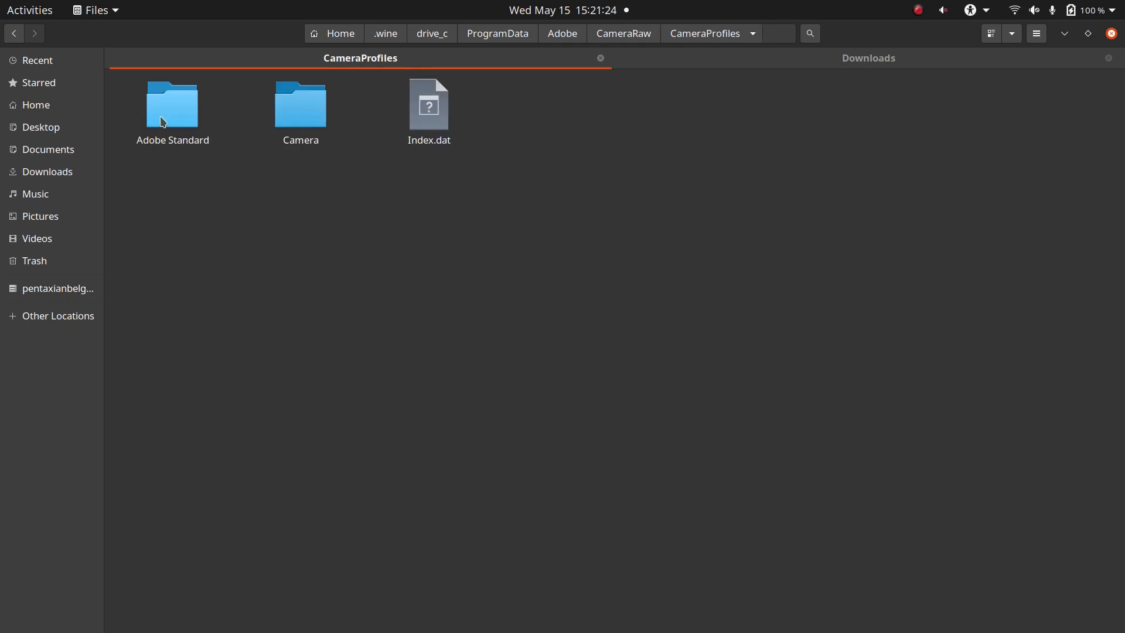
click(173, 104)
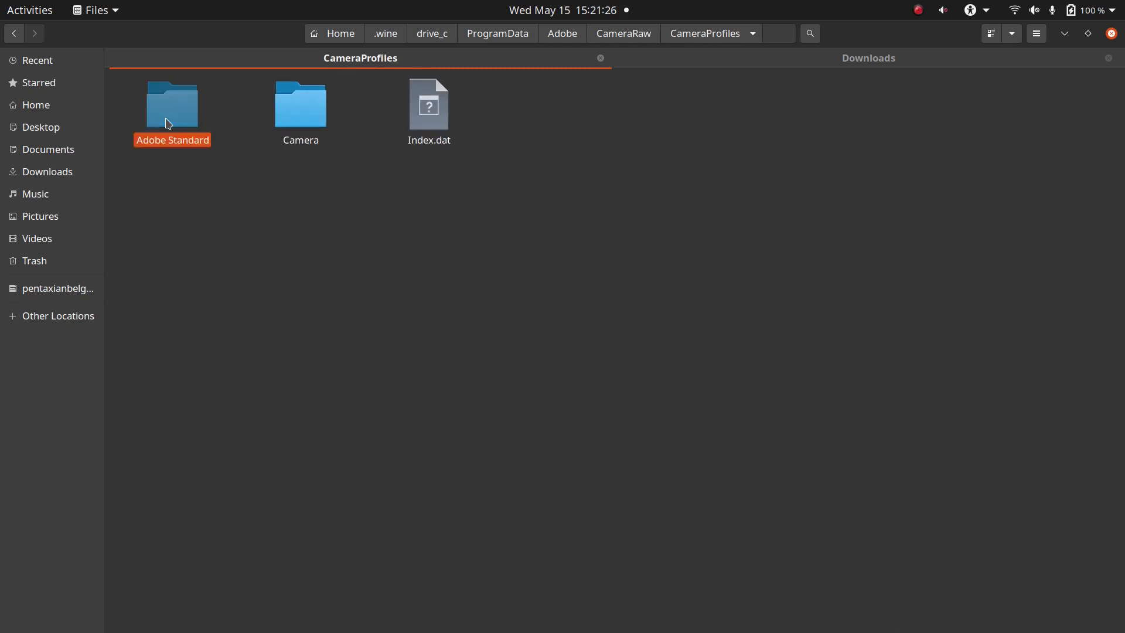
double_click(173, 103)
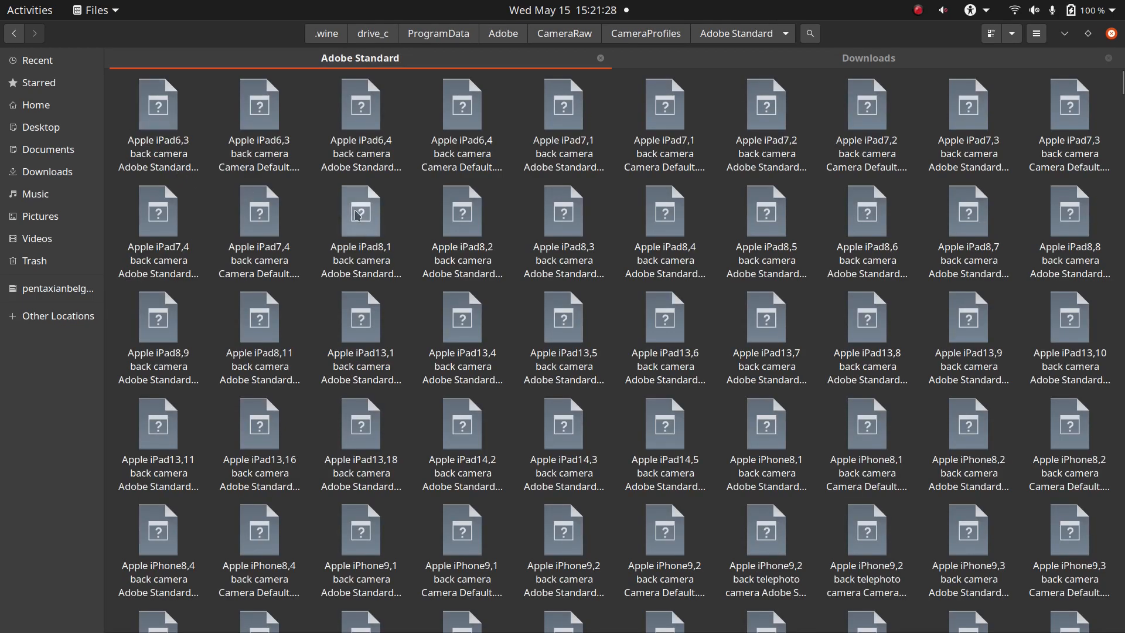
scroll(down, 3)
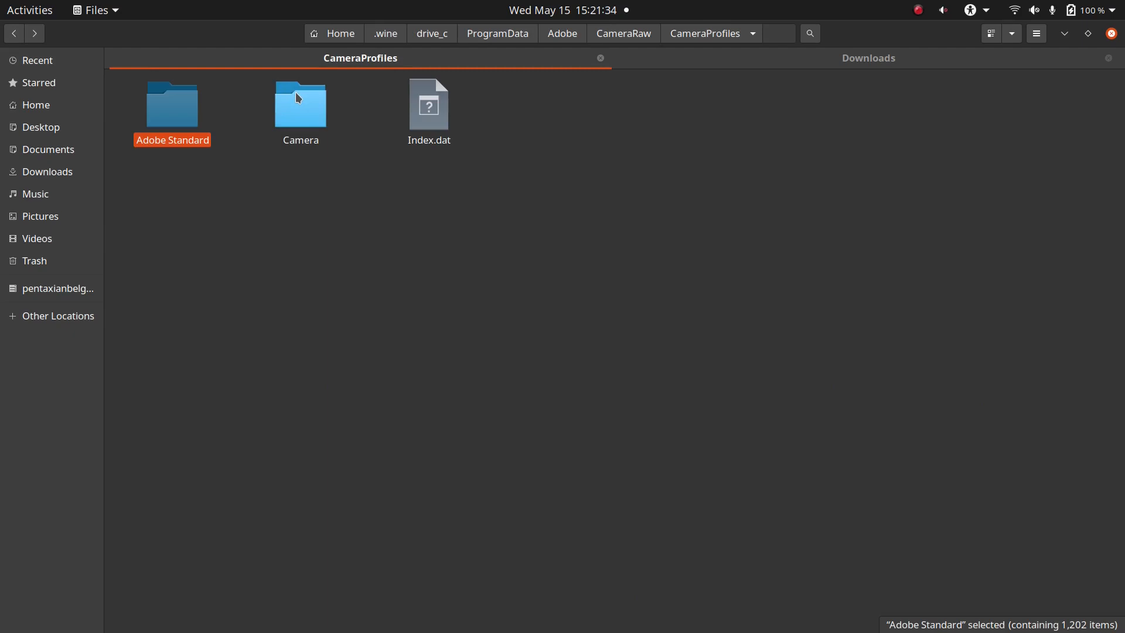
double_click(301, 104)
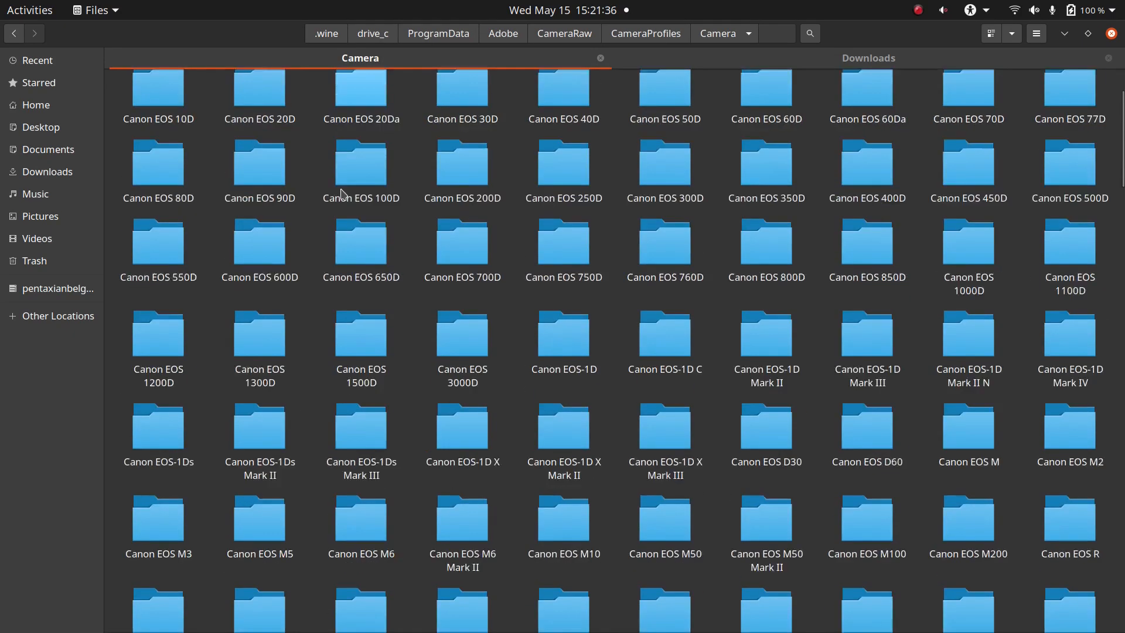
scroll(down, 3)
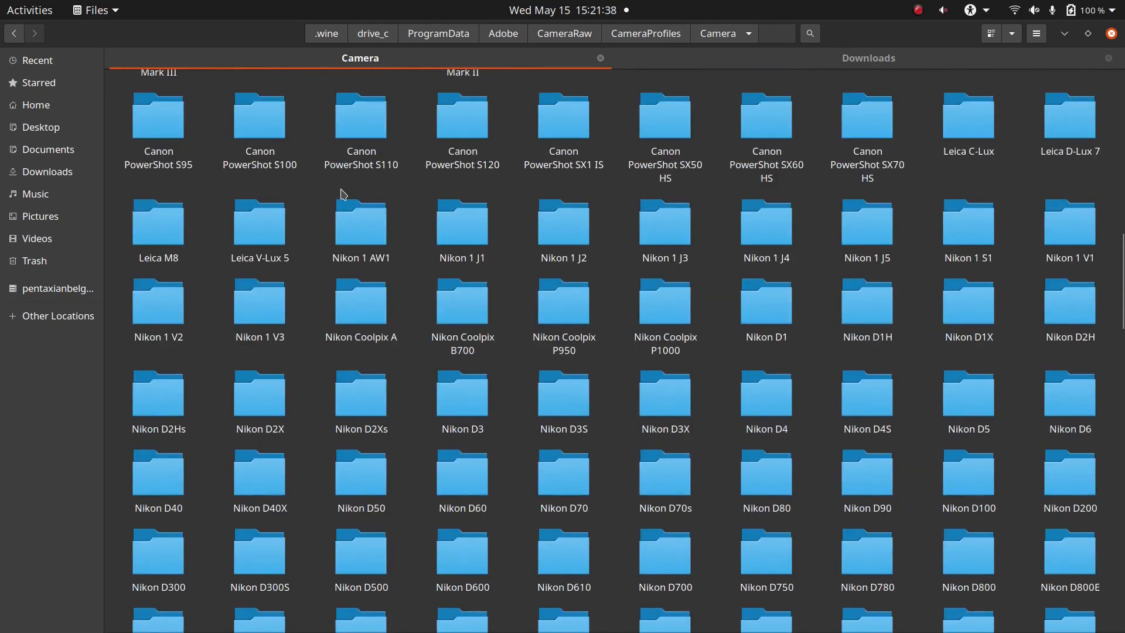
mouse_move(1066, 37)
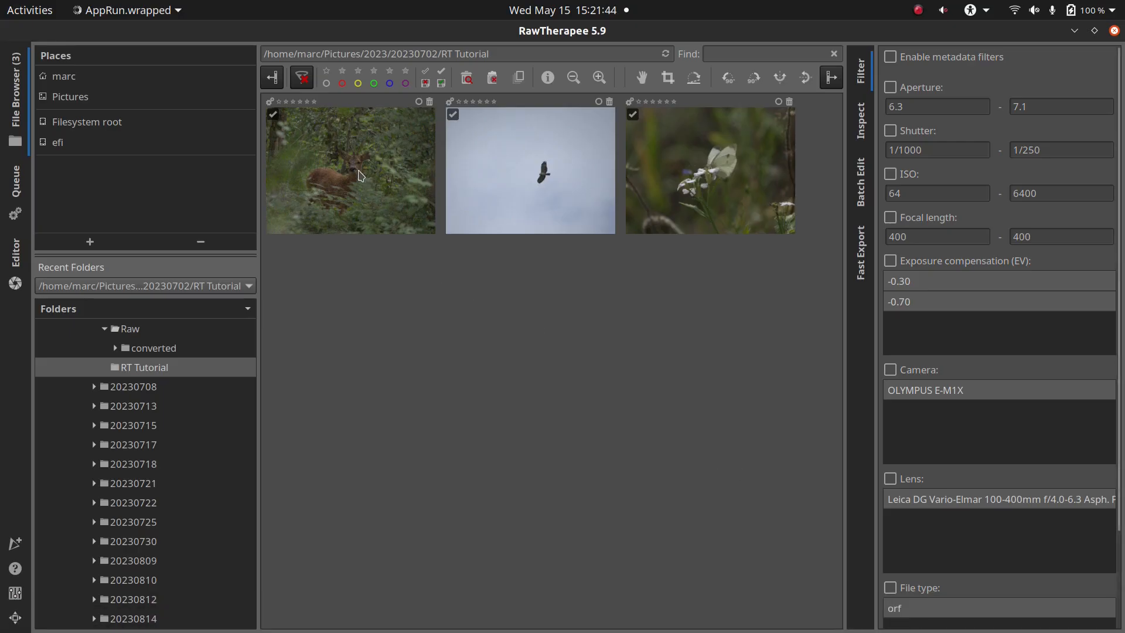
- Open the deer photo in the editor with the (Neutral) profile and show colour tools
click(349, 170)
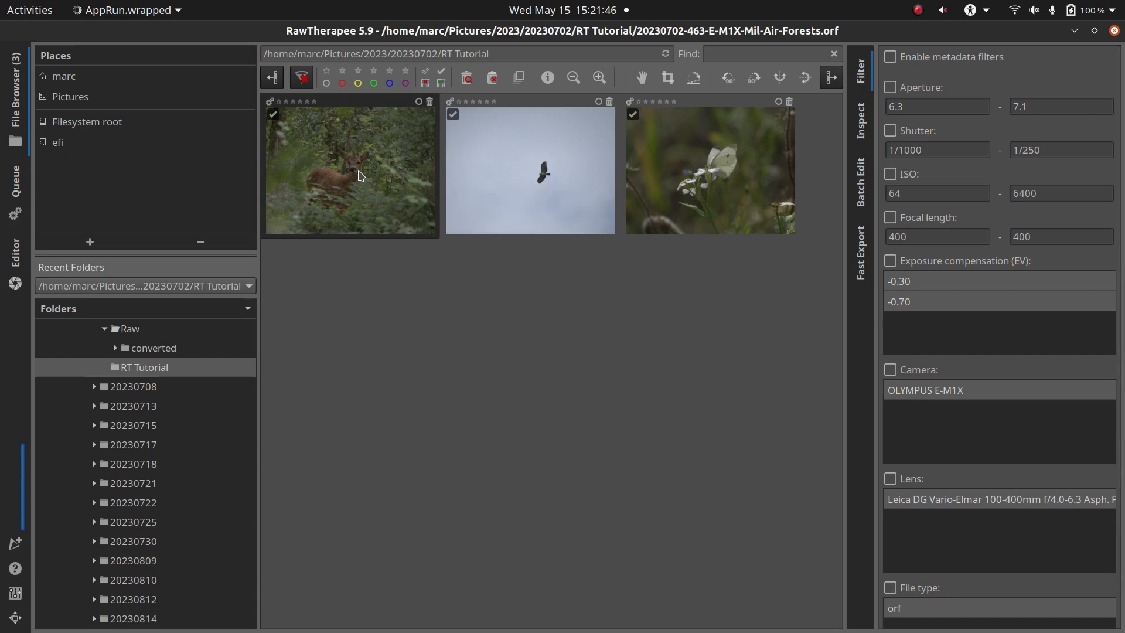
double_click(351, 170)
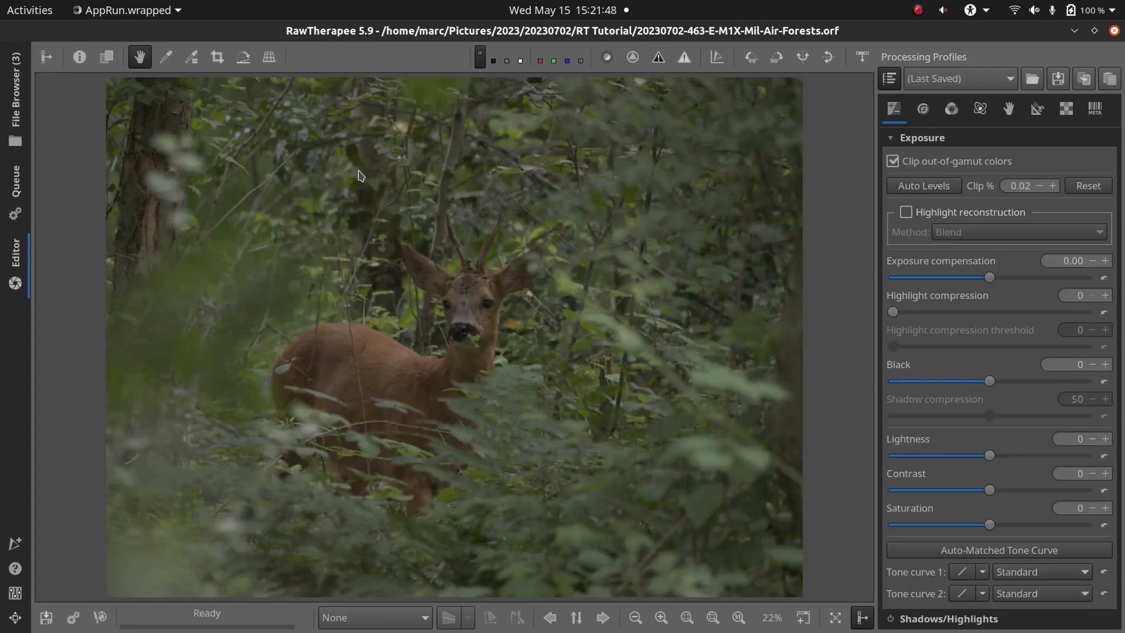
click(960, 78)
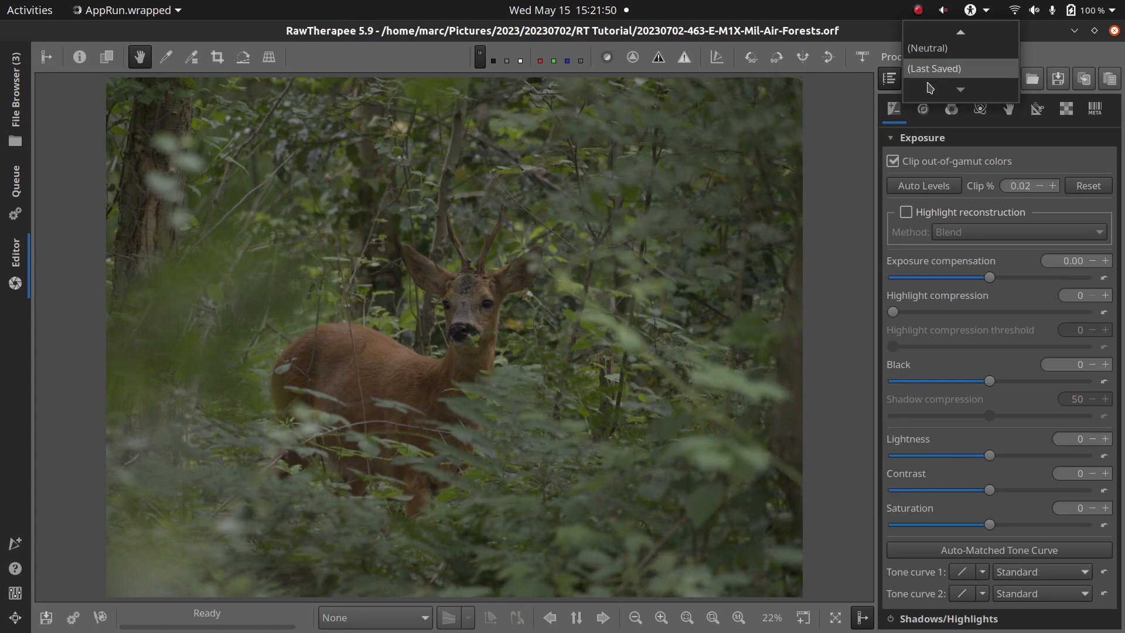
click(958, 68)
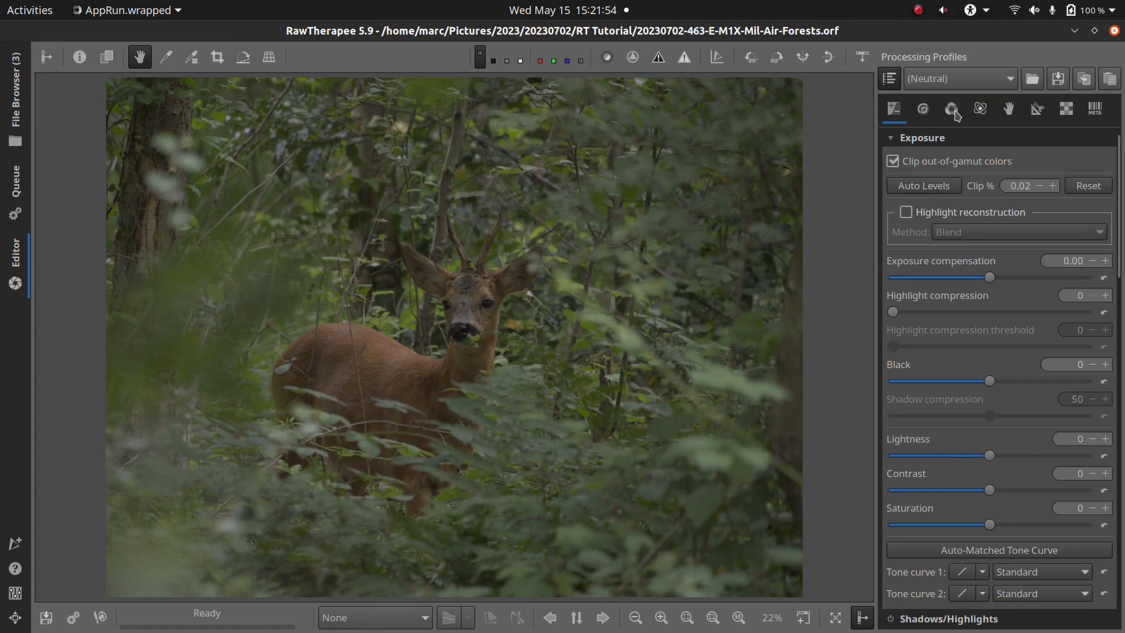
click(952, 109)
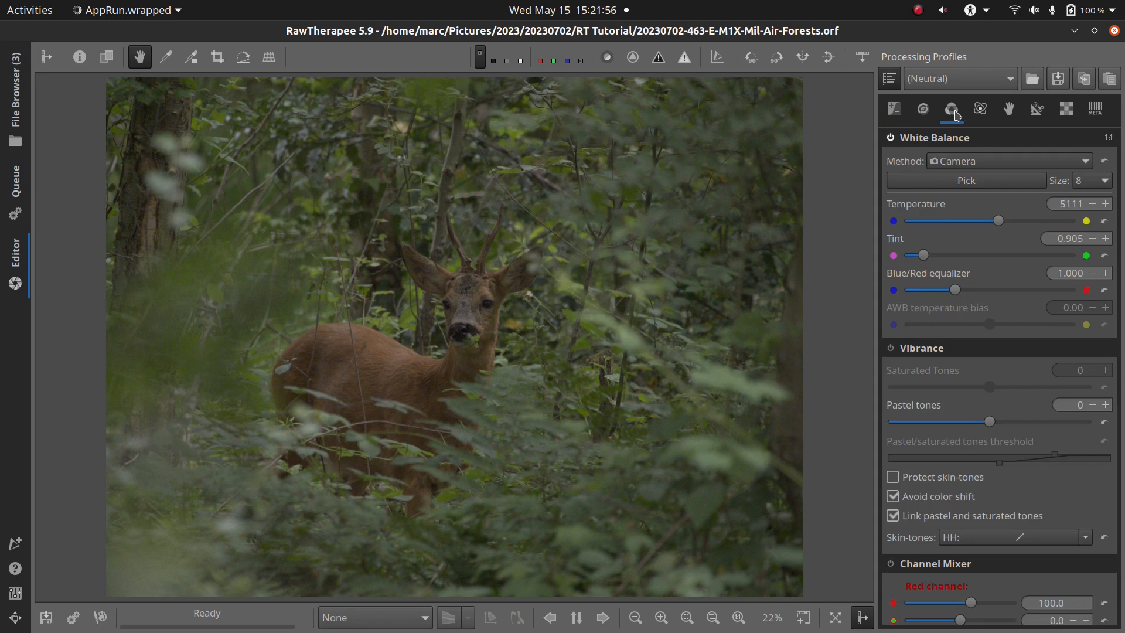
click(951, 109)
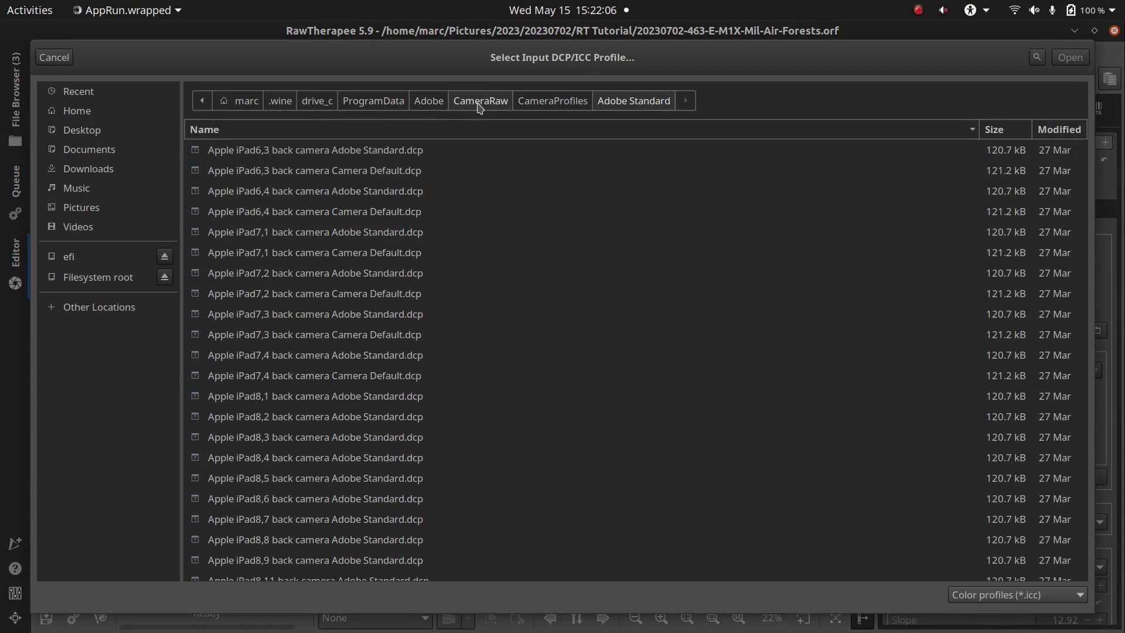
mouse_move(425, 252)
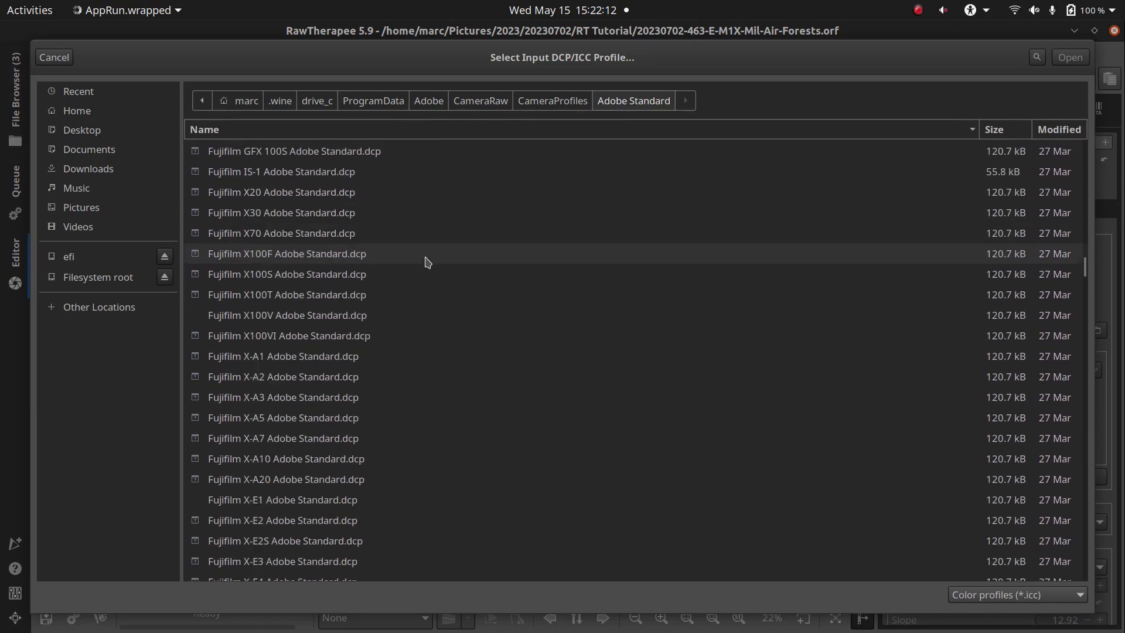
- Scroll the Adobe Standard profiles and choose Olympus E-M1X Adobe Standard.dcp as input profile
scroll(down, 3)
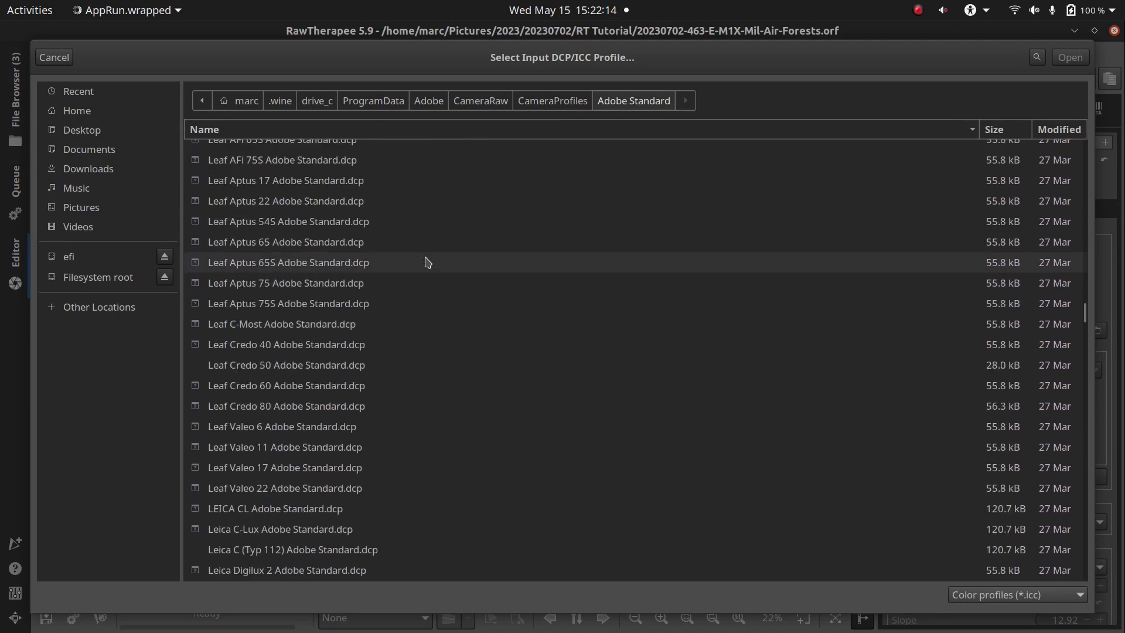
scroll(down, 3)
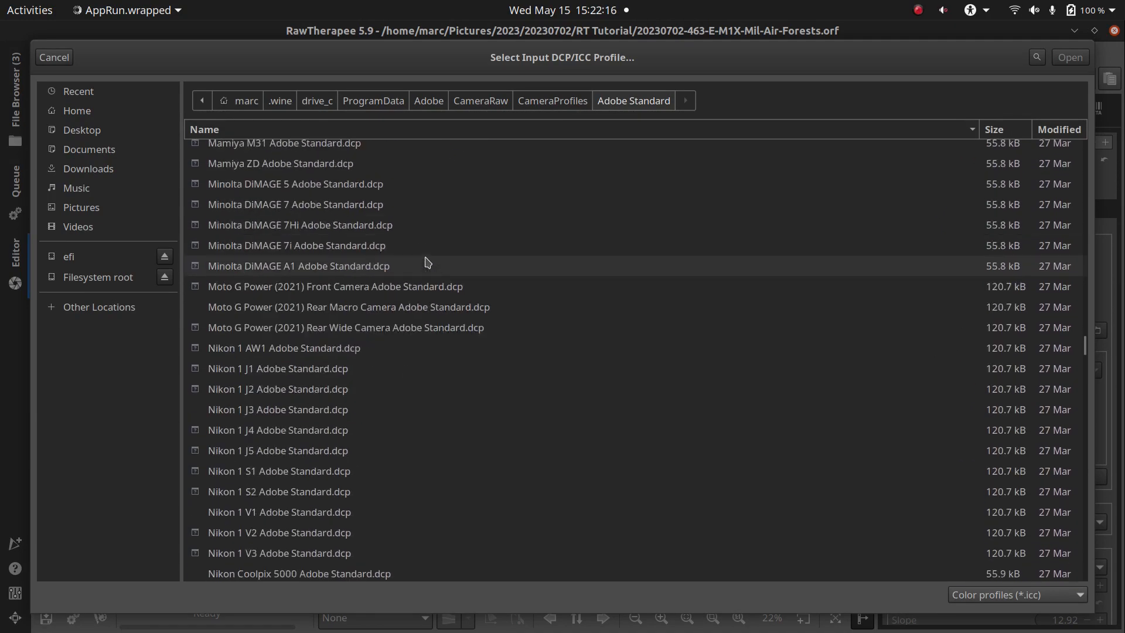
scroll(down, 3)
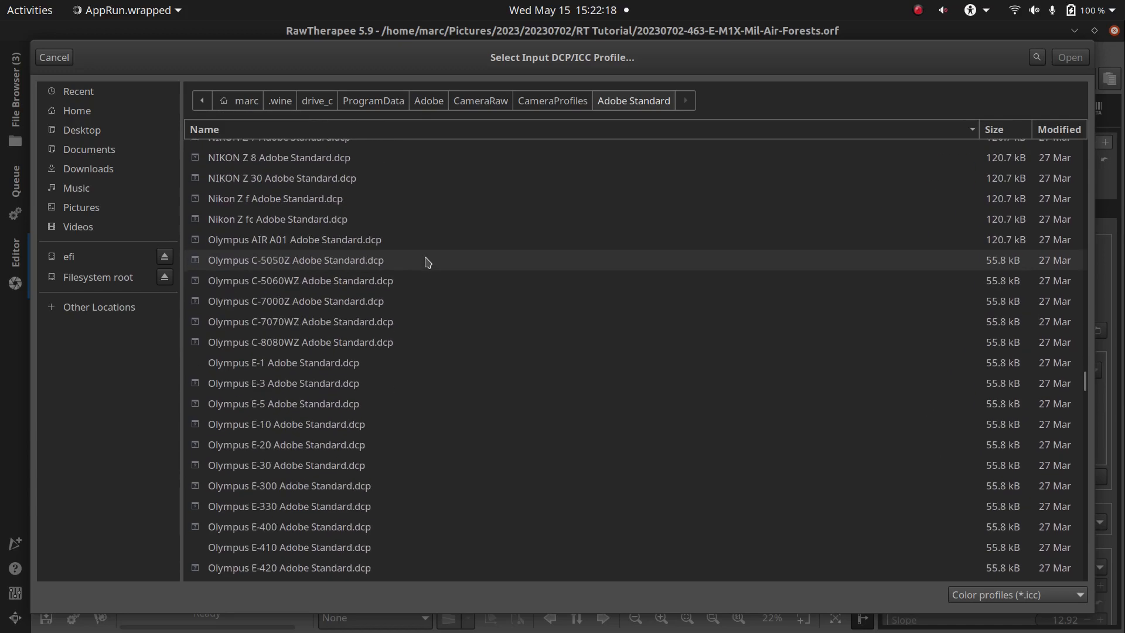
scroll(down, 3)
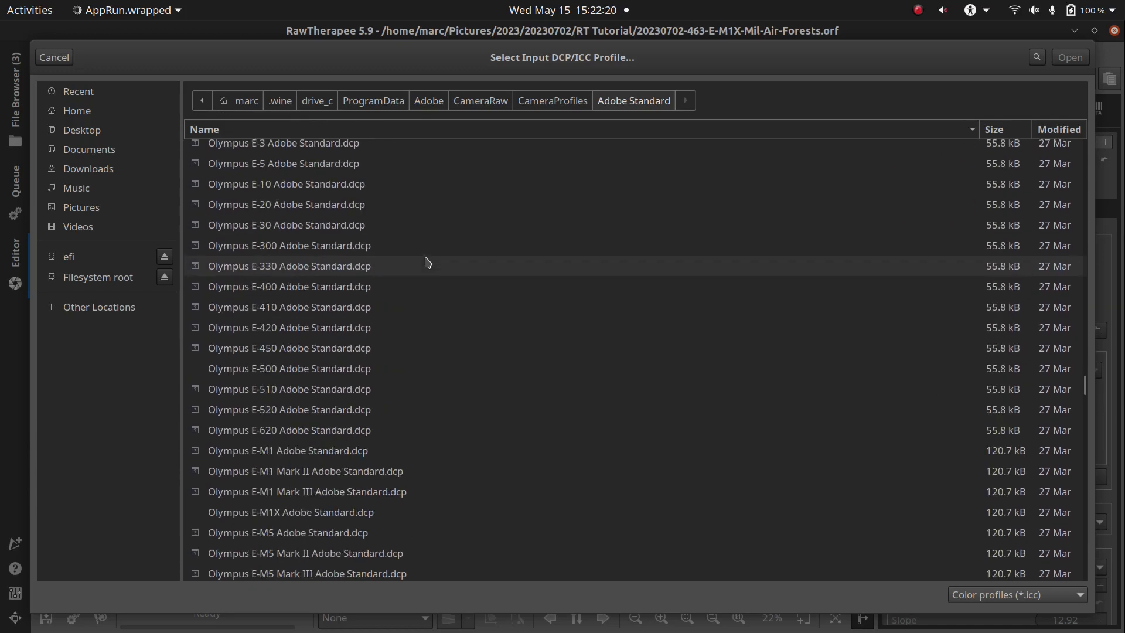
click(290, 512)
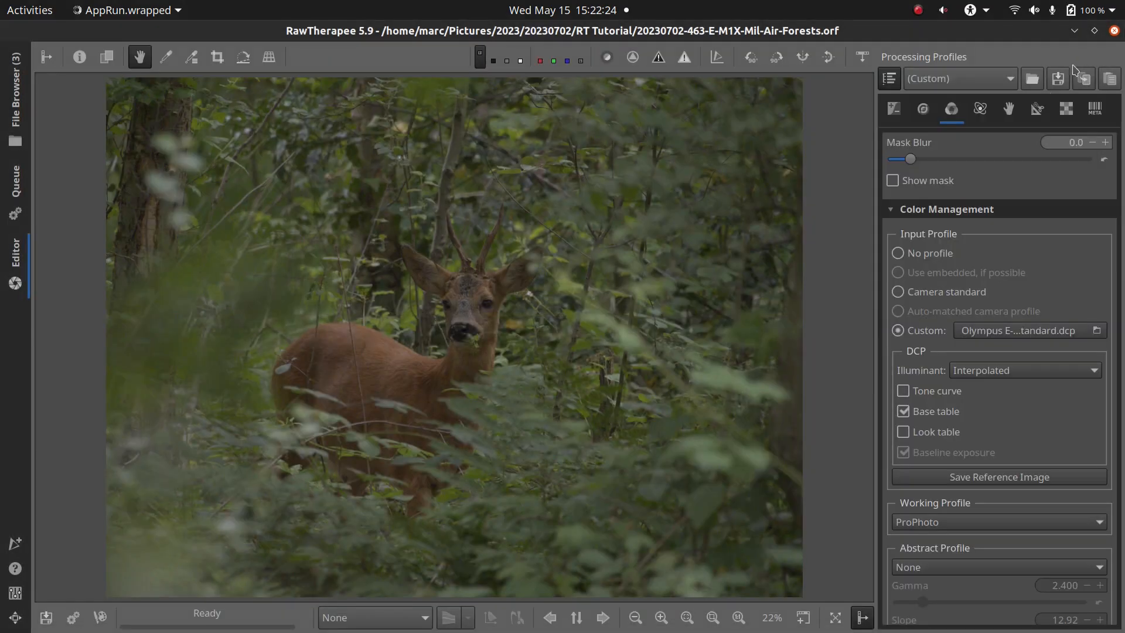
mouse_move(909, 396)
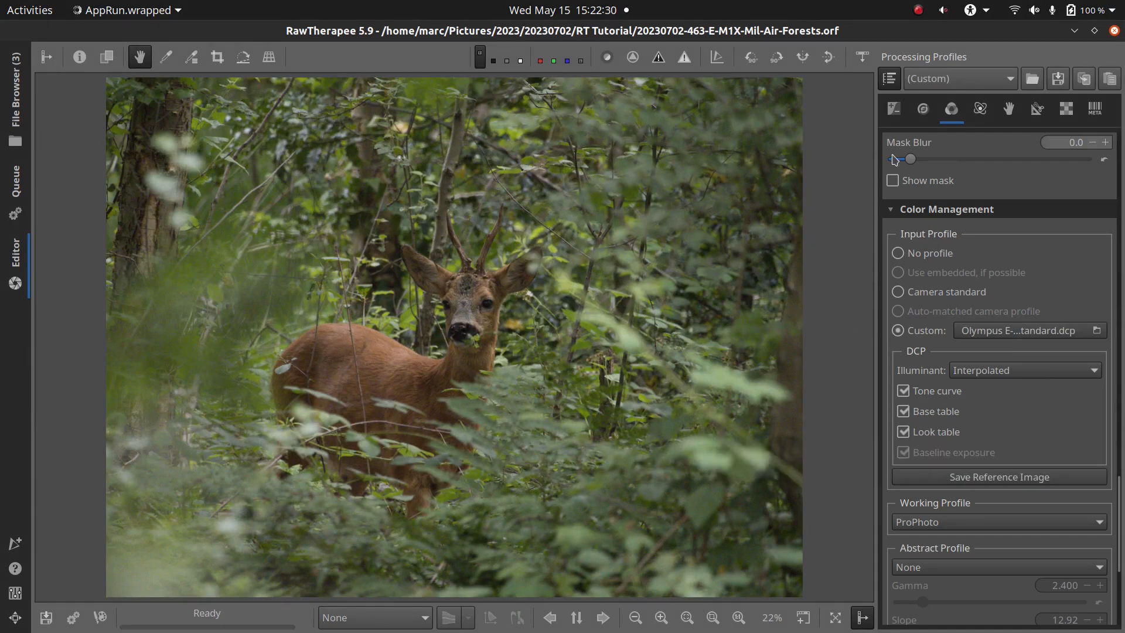
- Set exposure compensation to about +0.46 on the Exposure tab
click(893, 109)
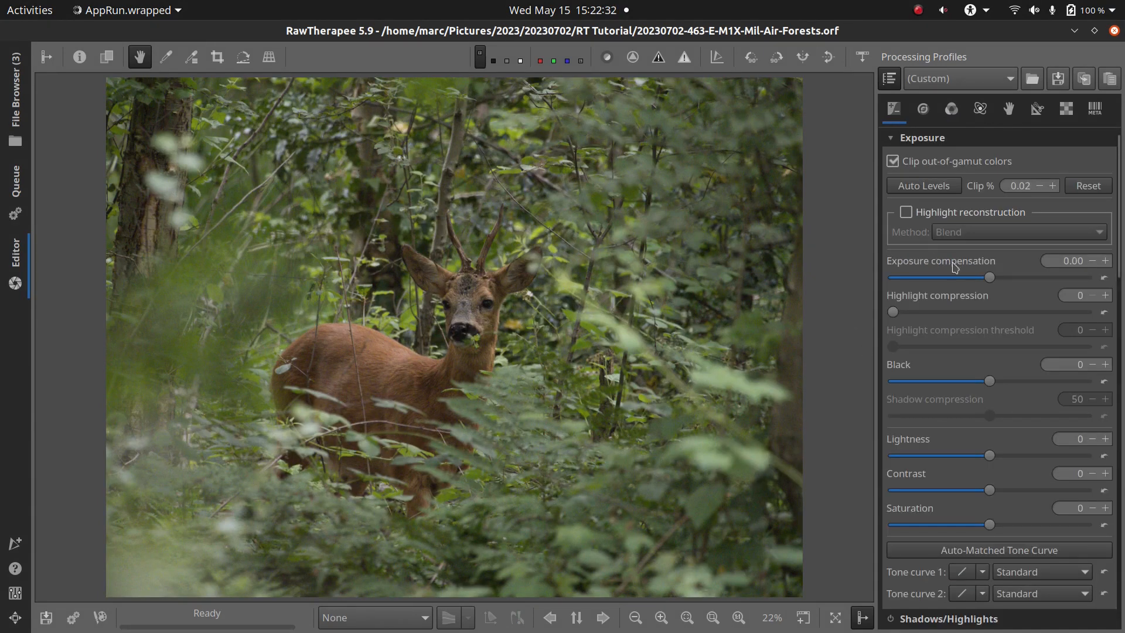
drag(990, 277, 994, 278)
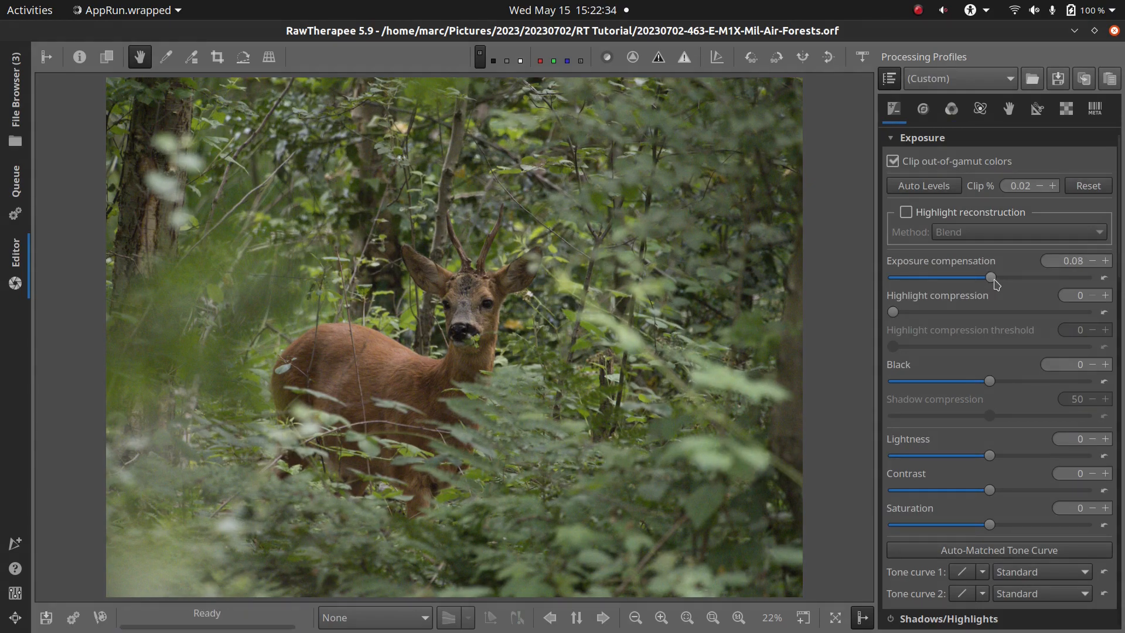
drag(972, 278, 992, 278)
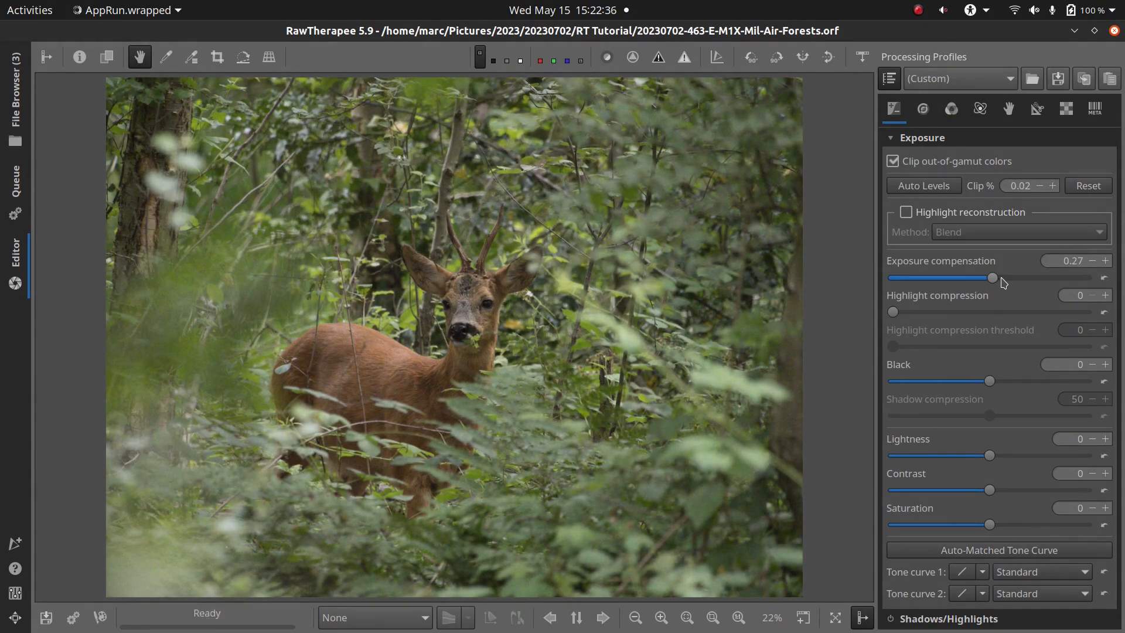
drag(990, 278, 995, 277)
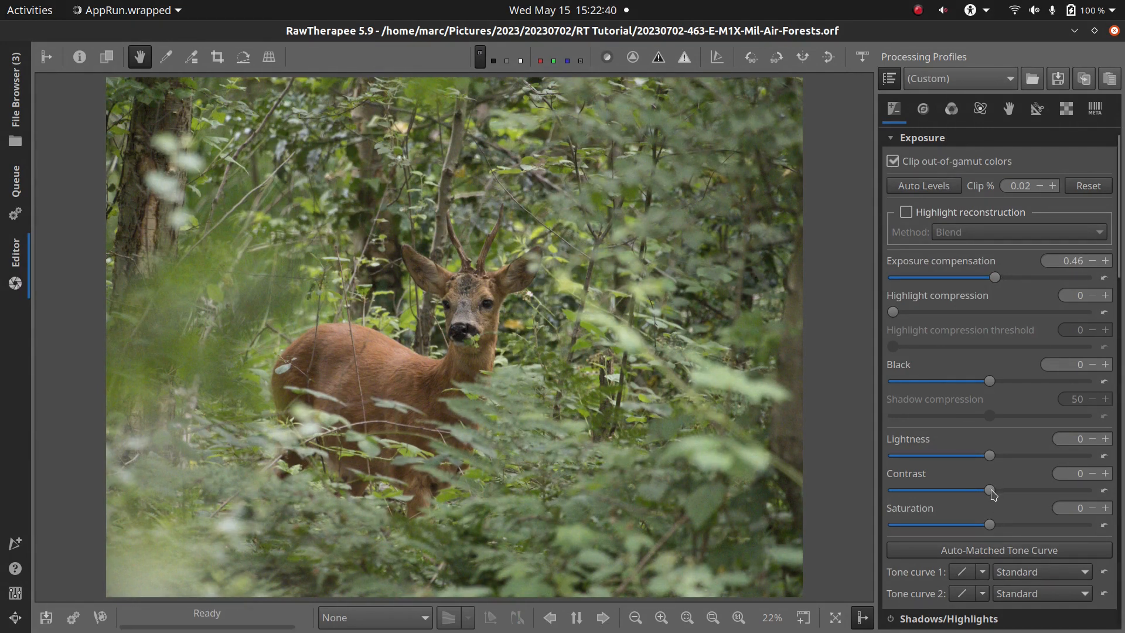
- Raise contrast to 15 and saturation to about 6
drag(992, 491, 1004, 491)
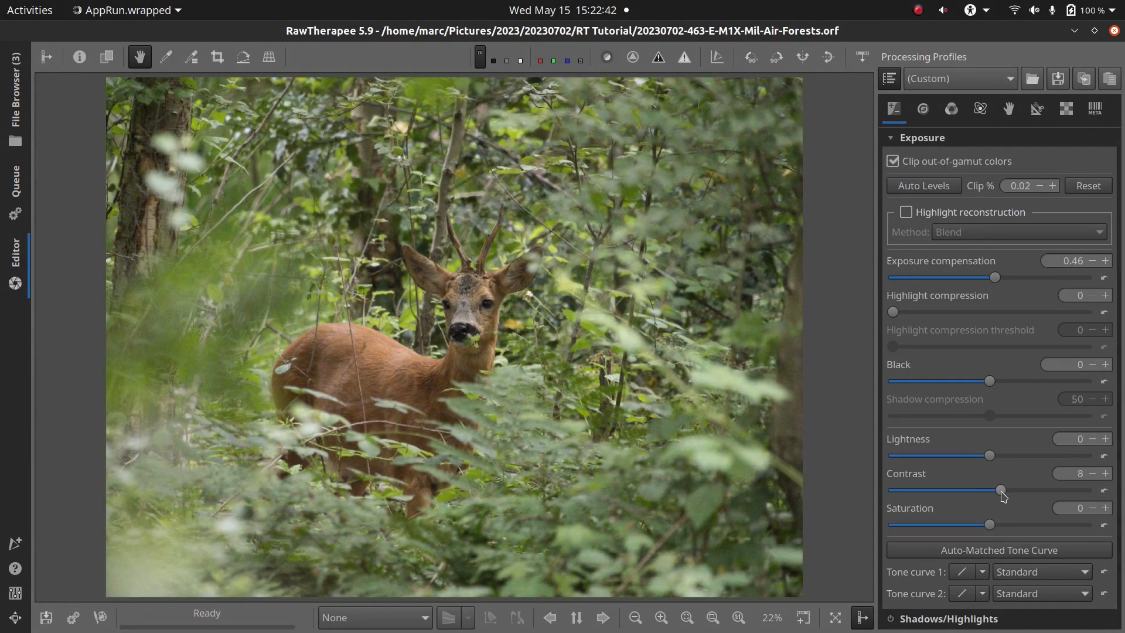
drag(1003, 490, 1010, 490)
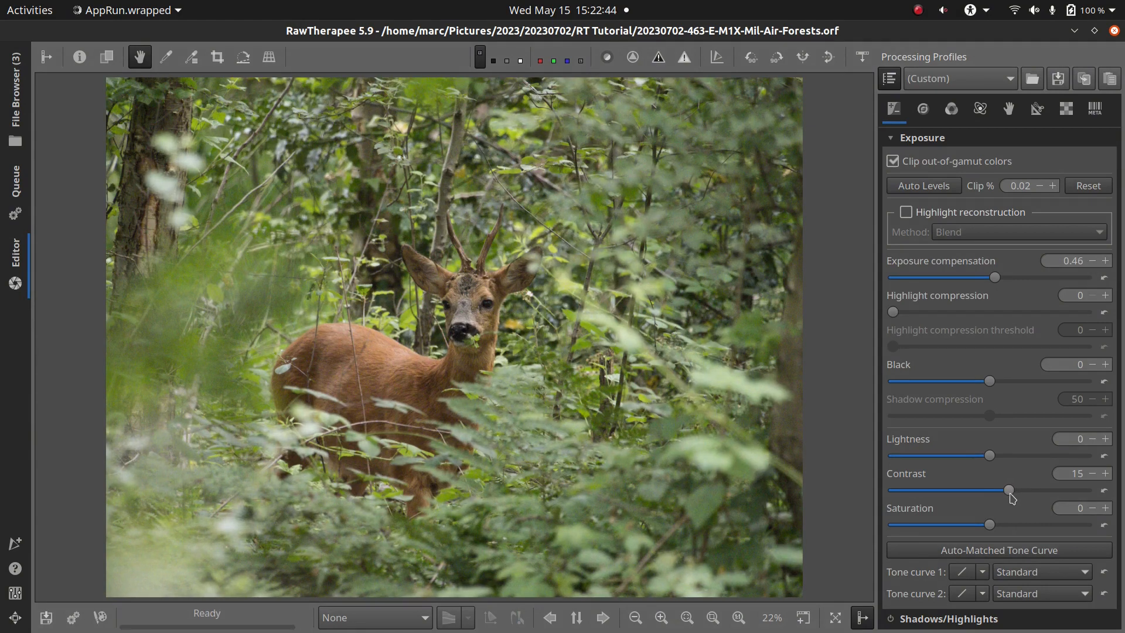
drag(990, 525, 1009, 524)
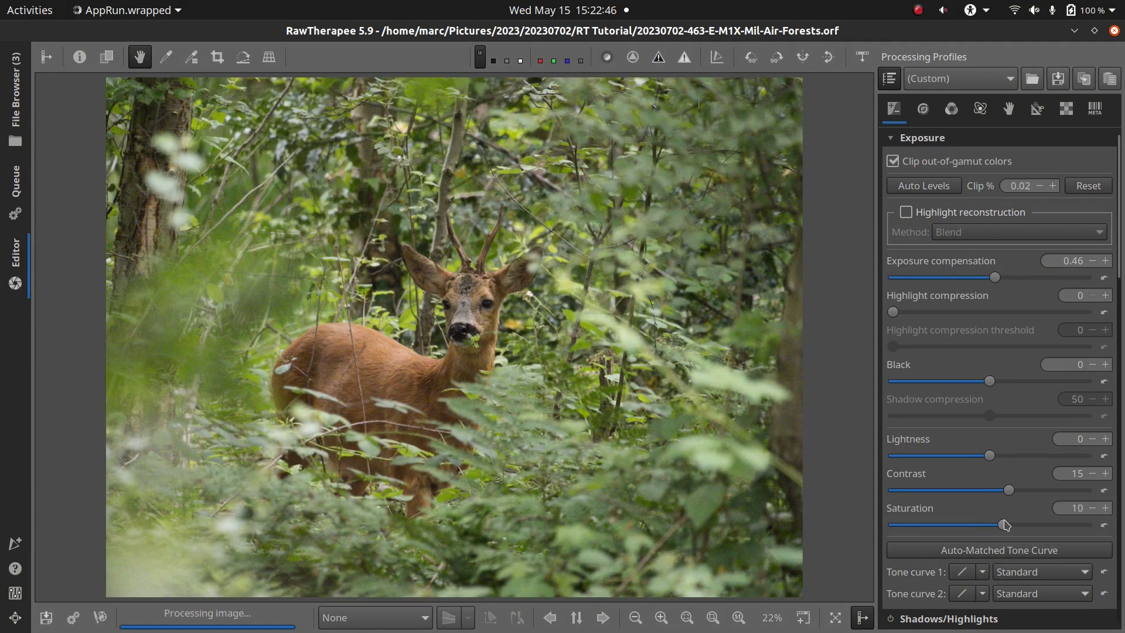
drag(1008, 525, 1000, 526)
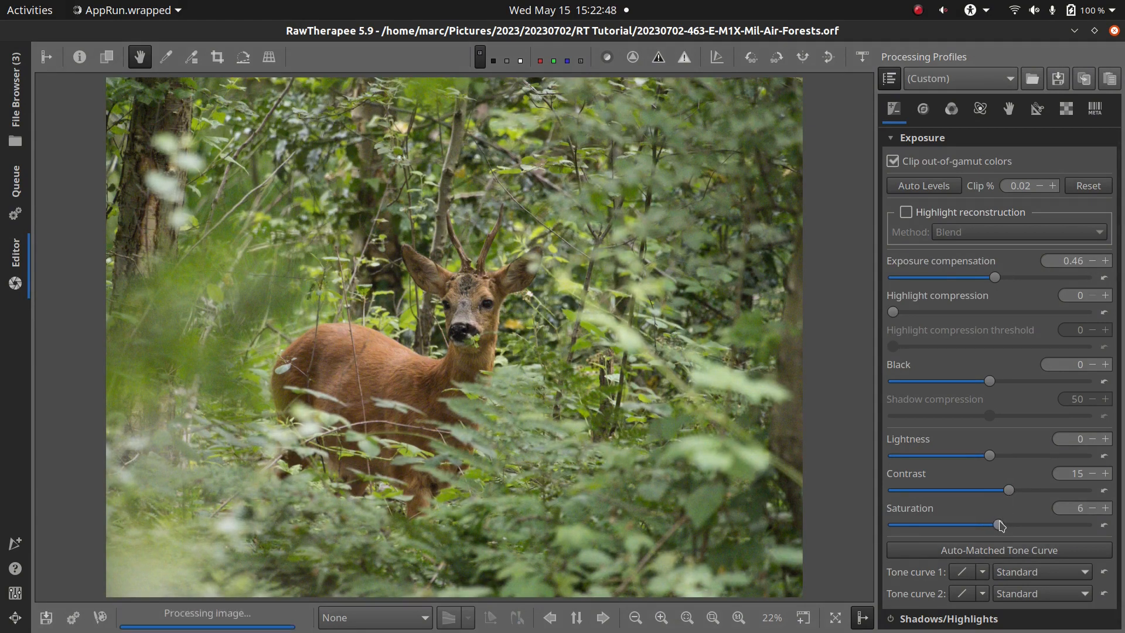
drag(1001, 525, 1005, 524)
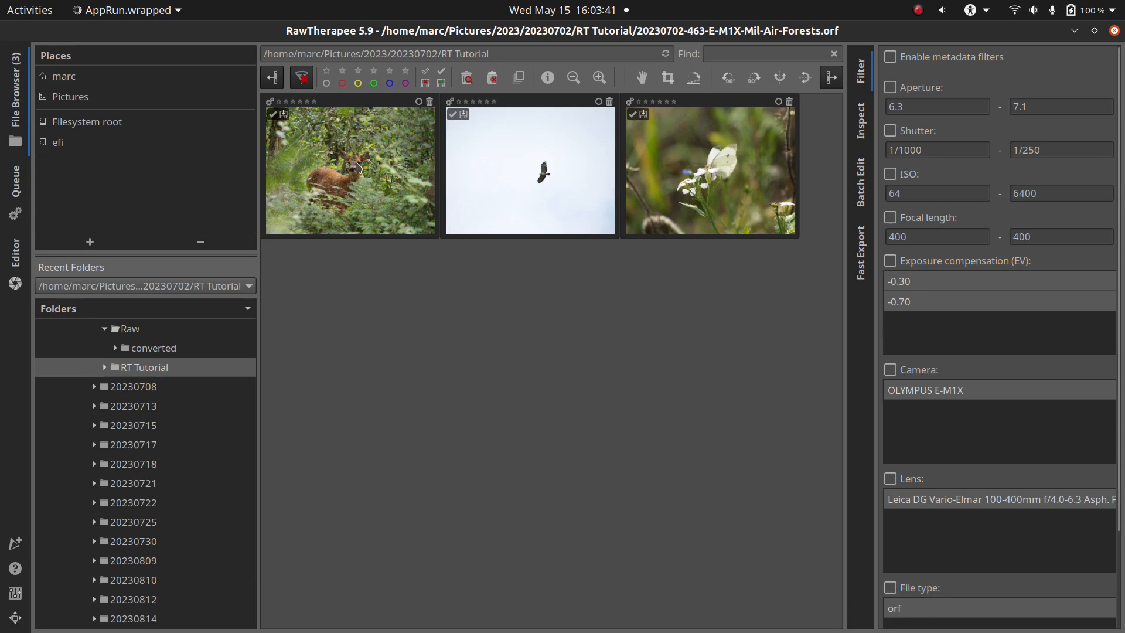
- Reset the deer photo's processing profile to default and reopen it with (Neutral)
right_click(357, 165)
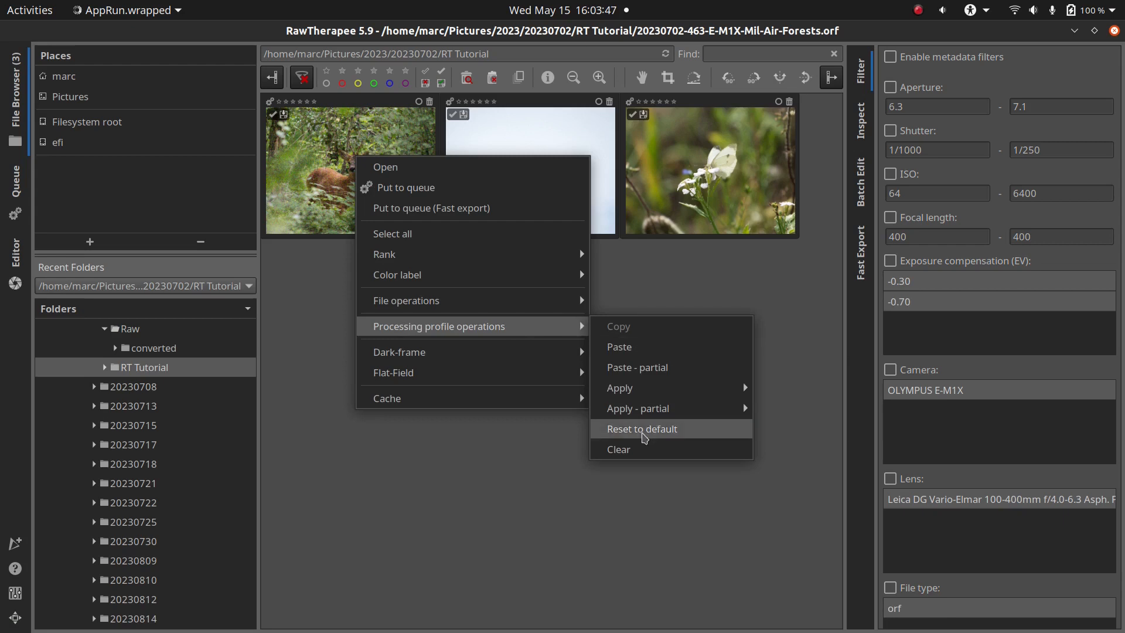
click(640, 428)
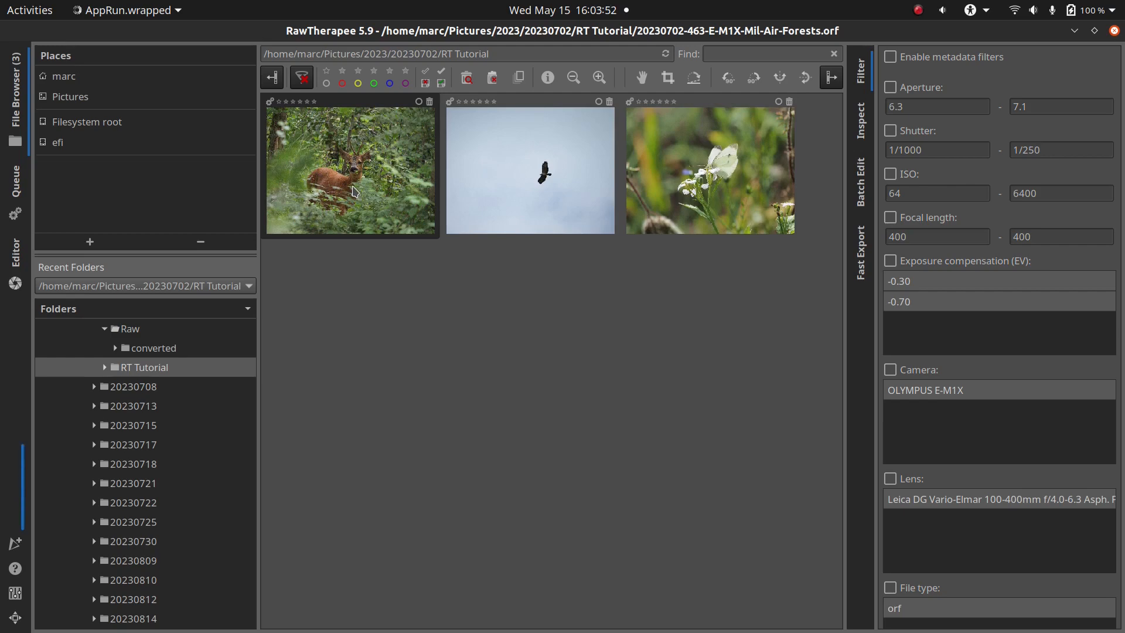
double_click(350, 170)
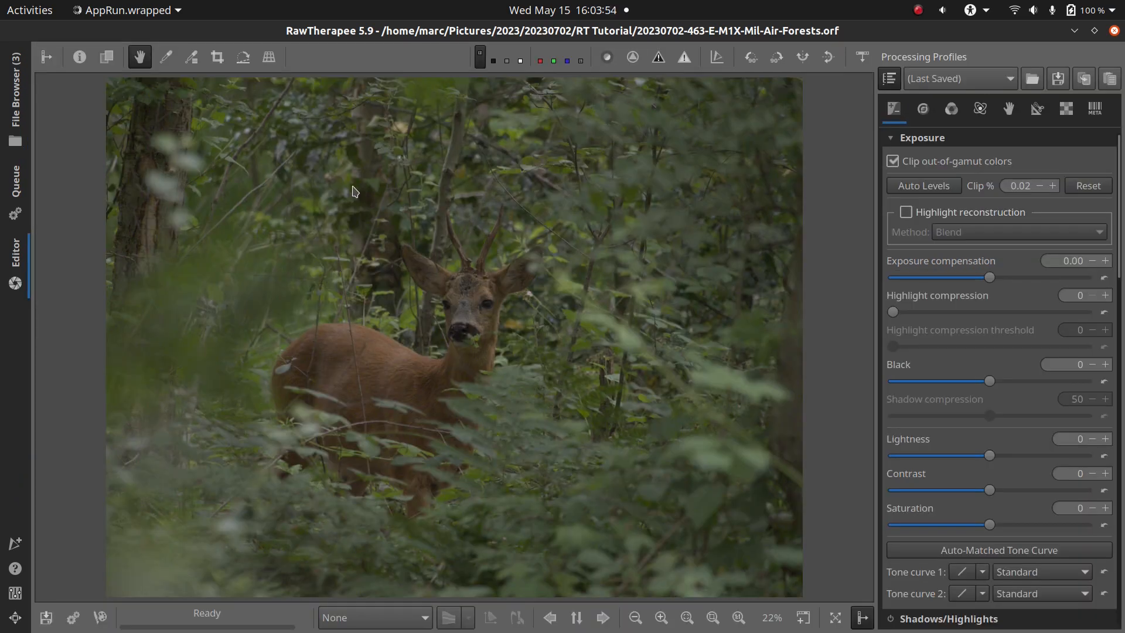
click(960, 78)
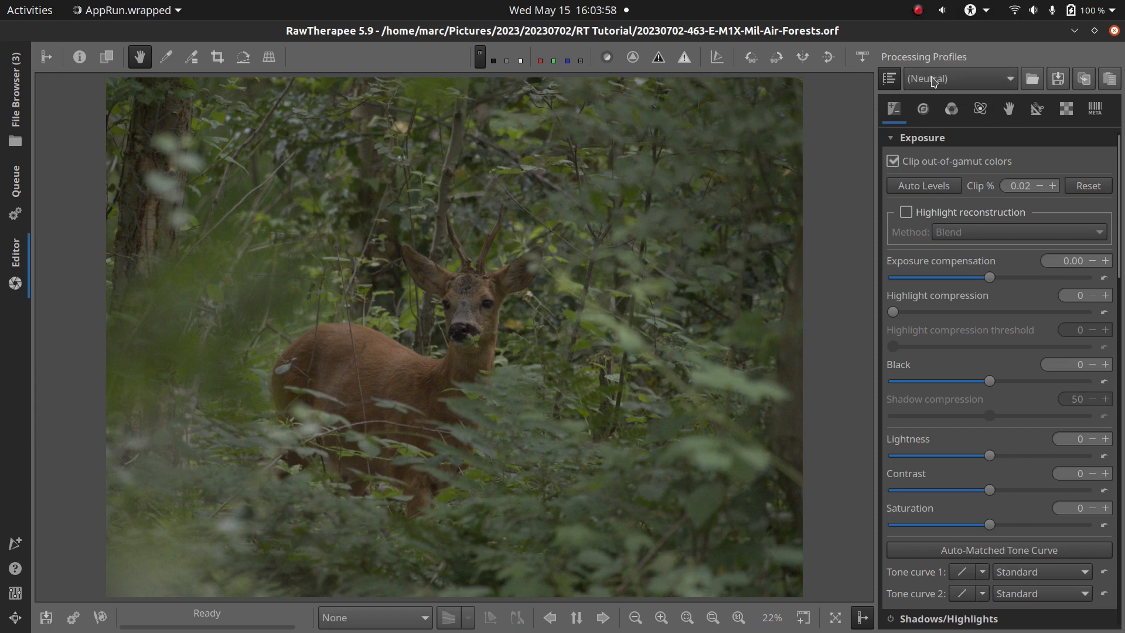
- Load CameraProfiles/Camera/Olympus E-M1X Camera Natural.dcp as the custom input profile
click(951, 108)
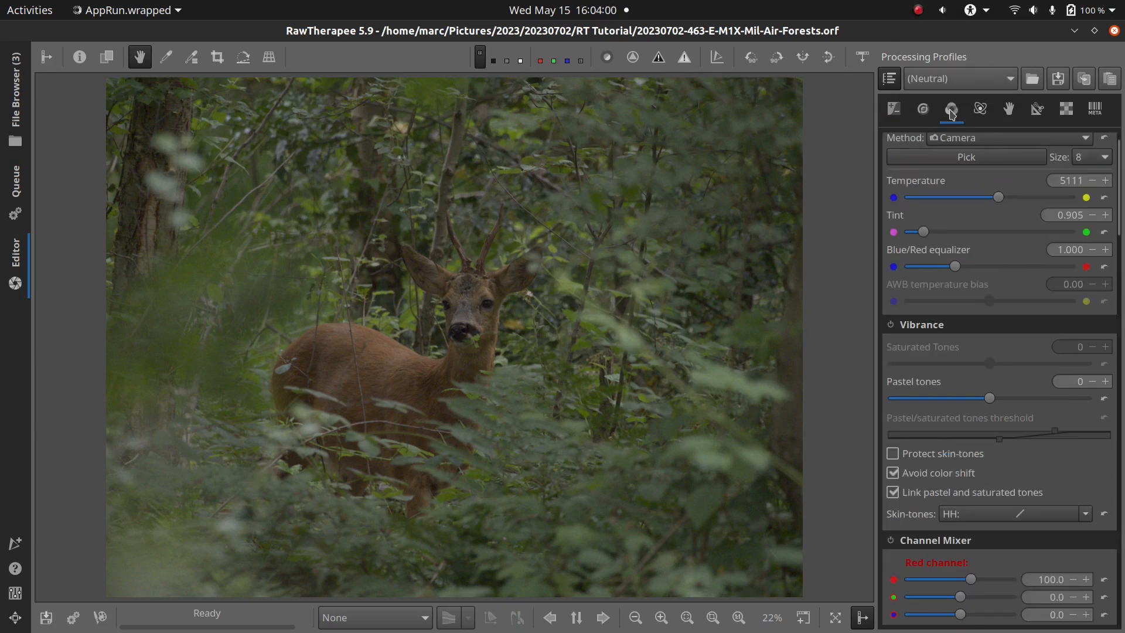
scroll(down, 3)
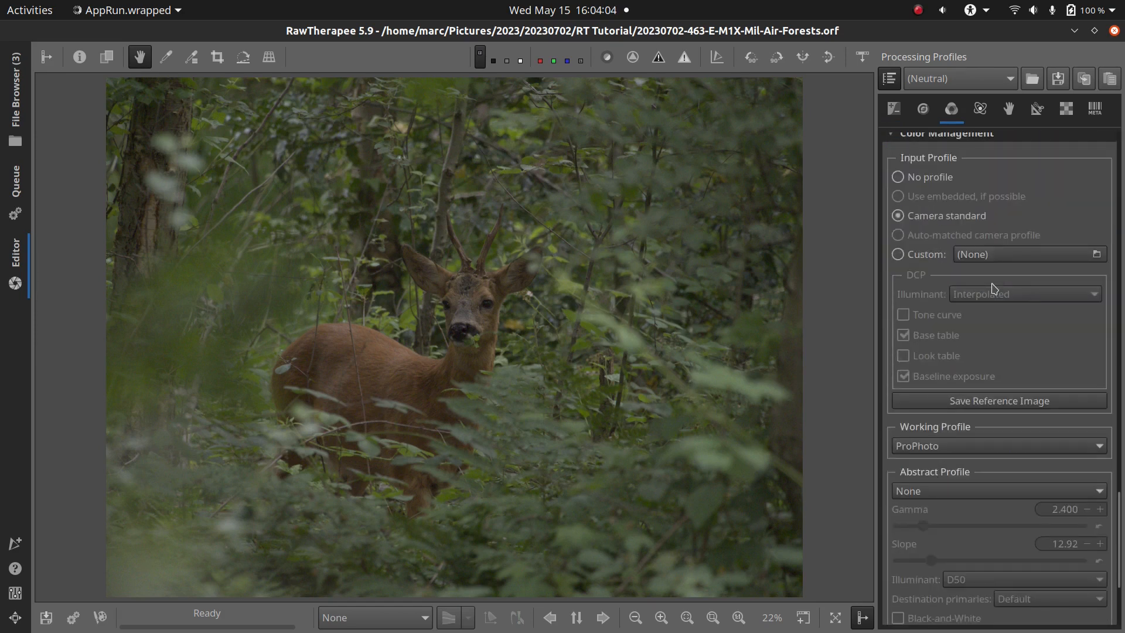
click(1103, 254)
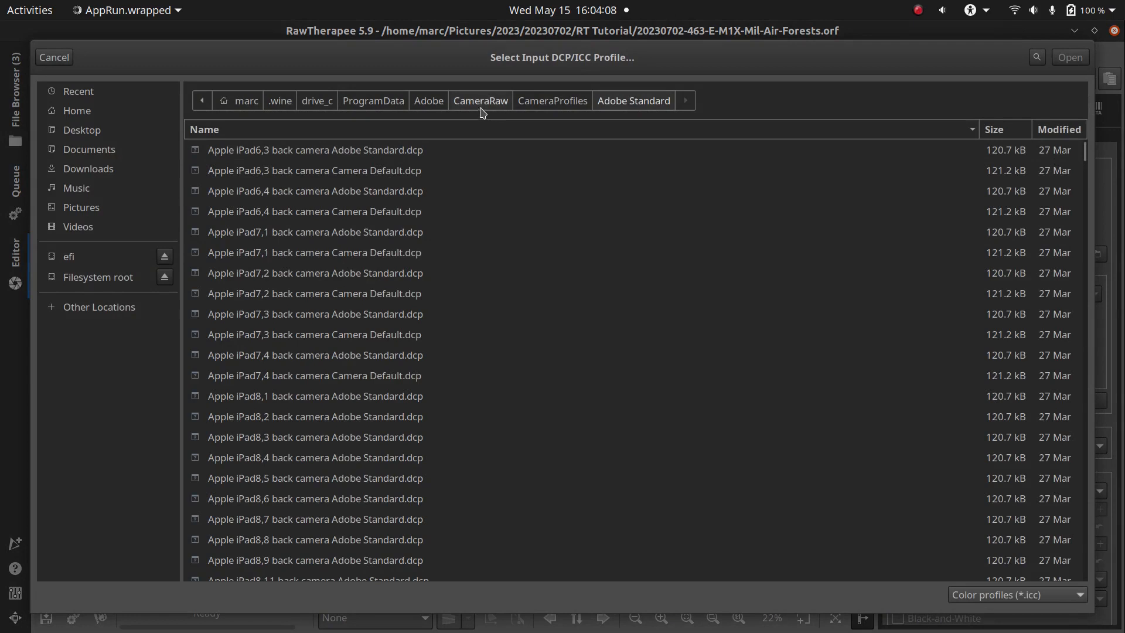
click(480, 100)
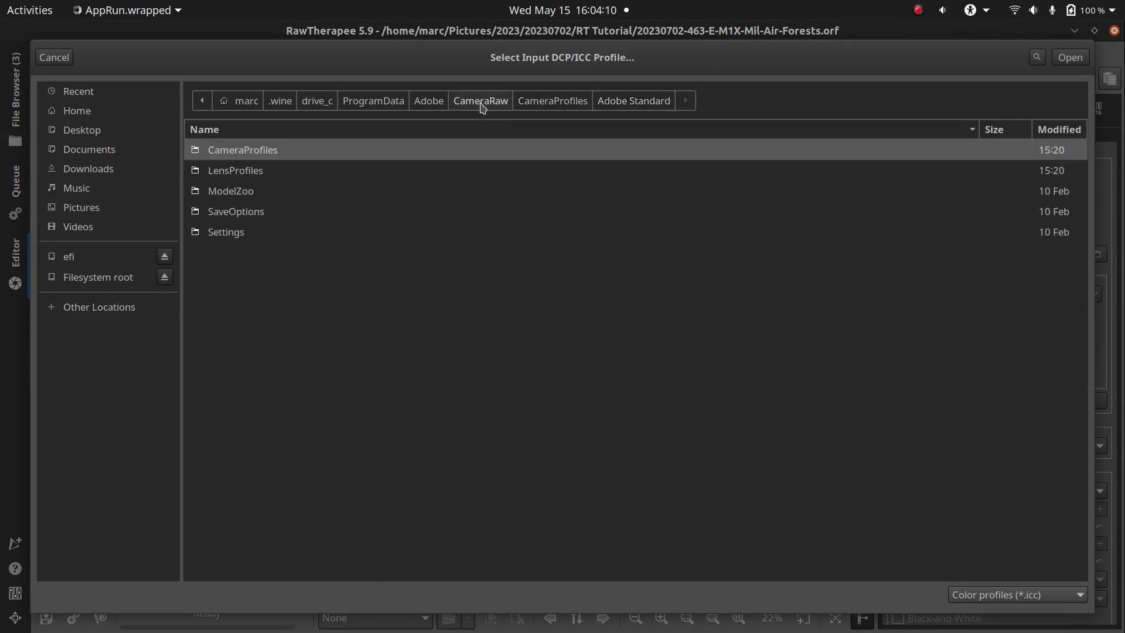
double_click(242, 150)
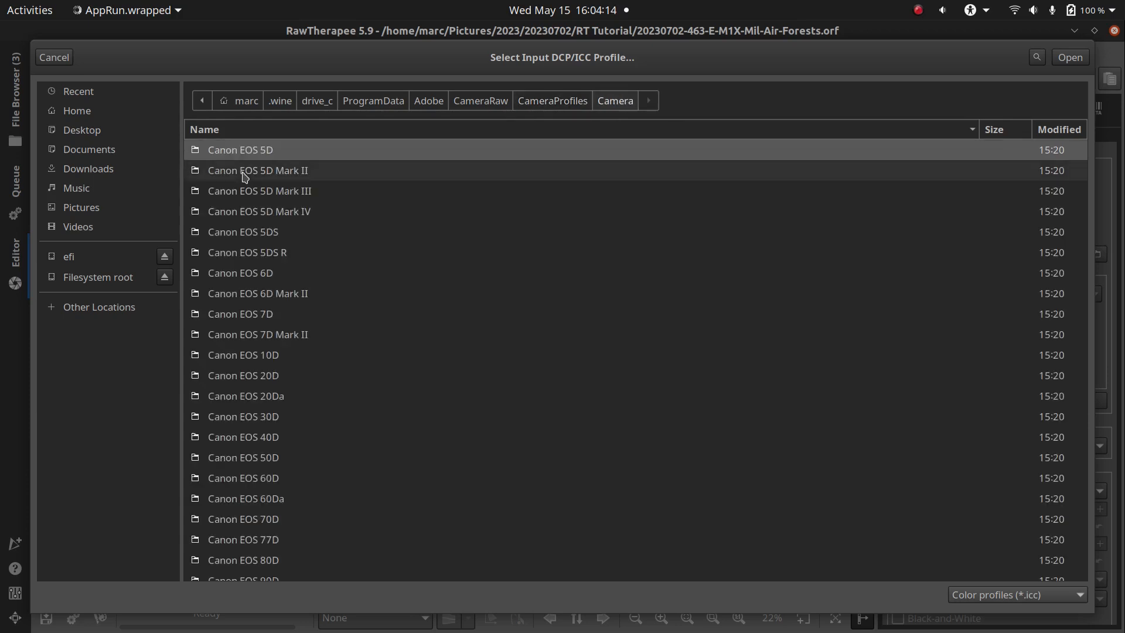
scroll(down, 3)
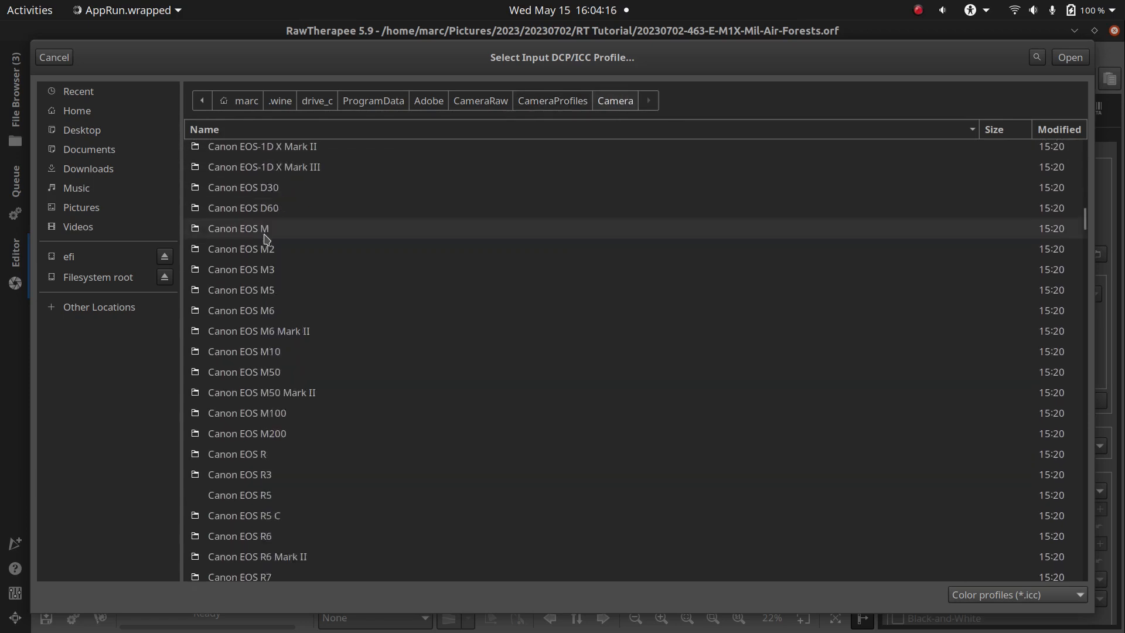
scroll(down, 3)
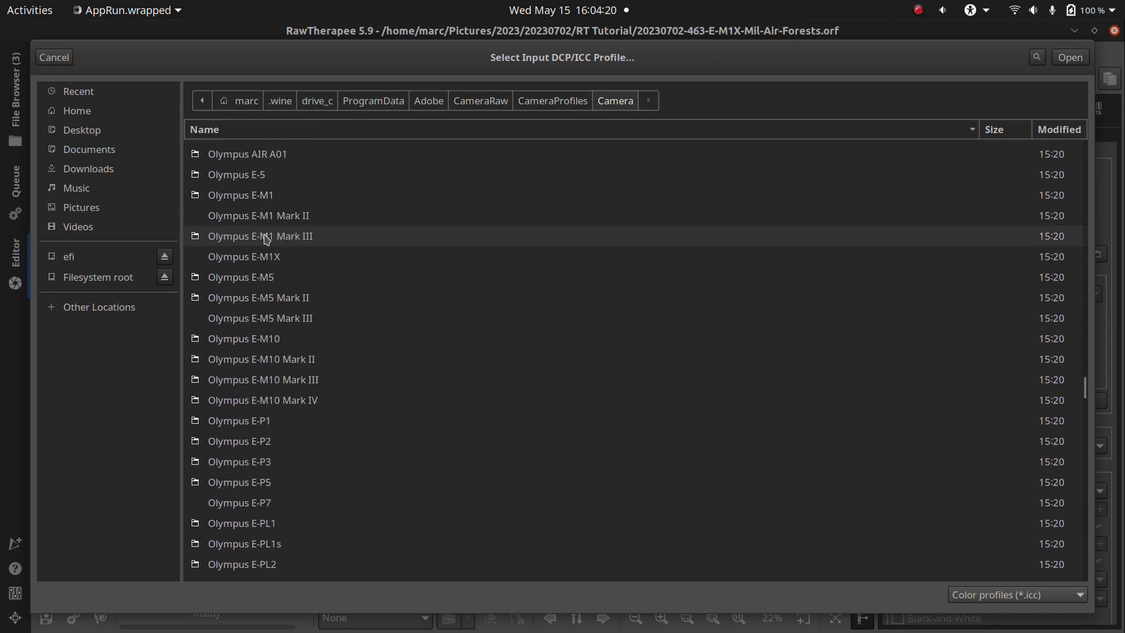
double_click(244, 256)
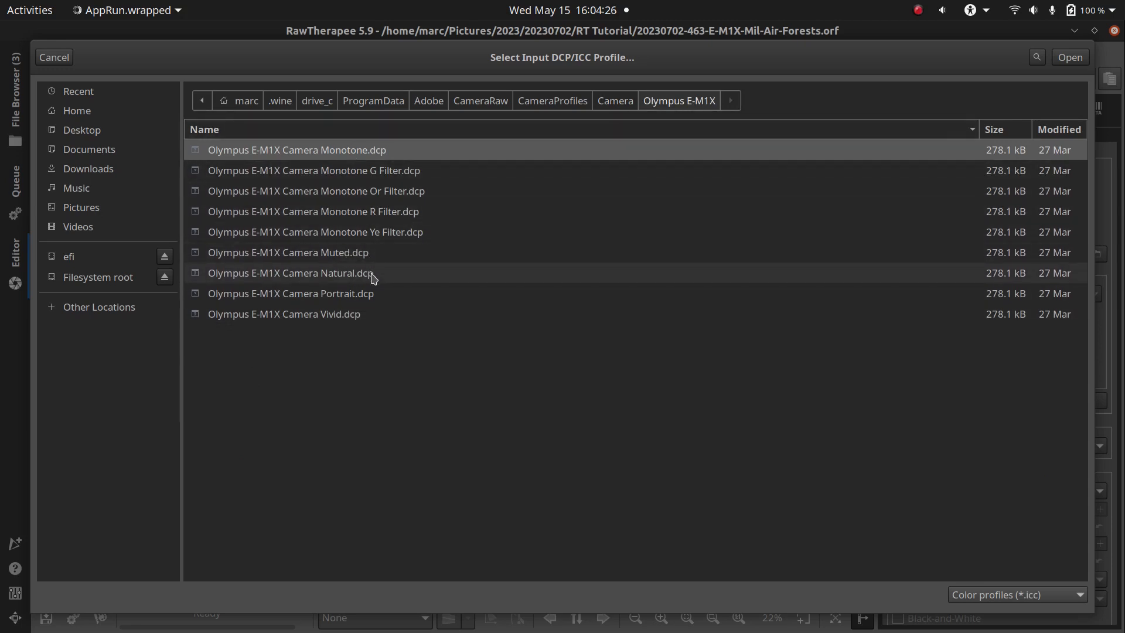
click(290, 273)
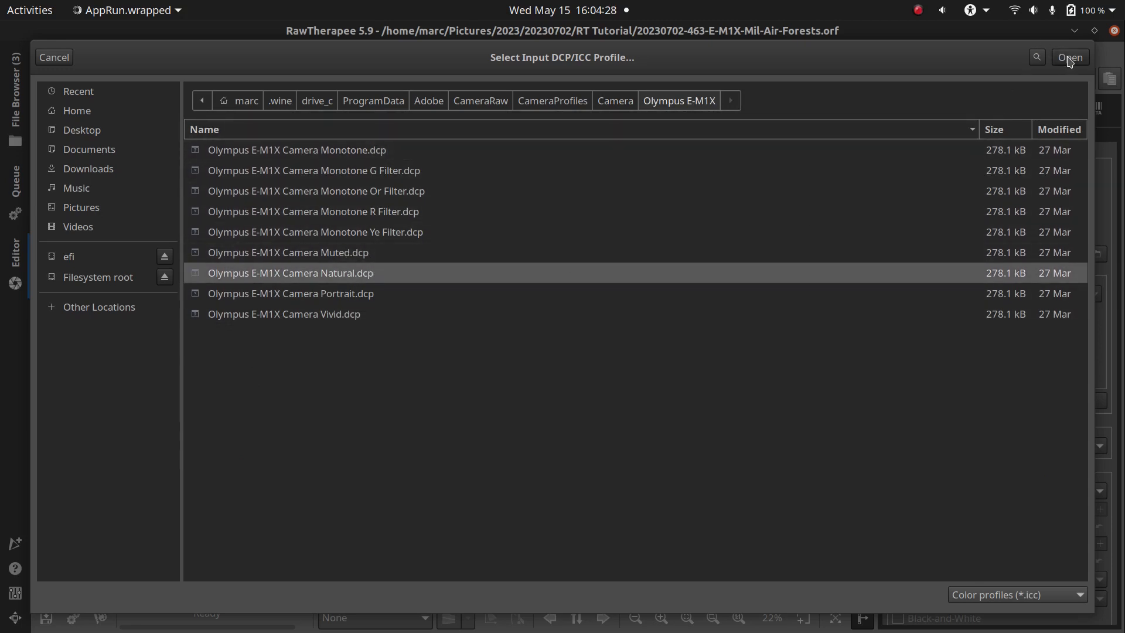
click(1070, 58)
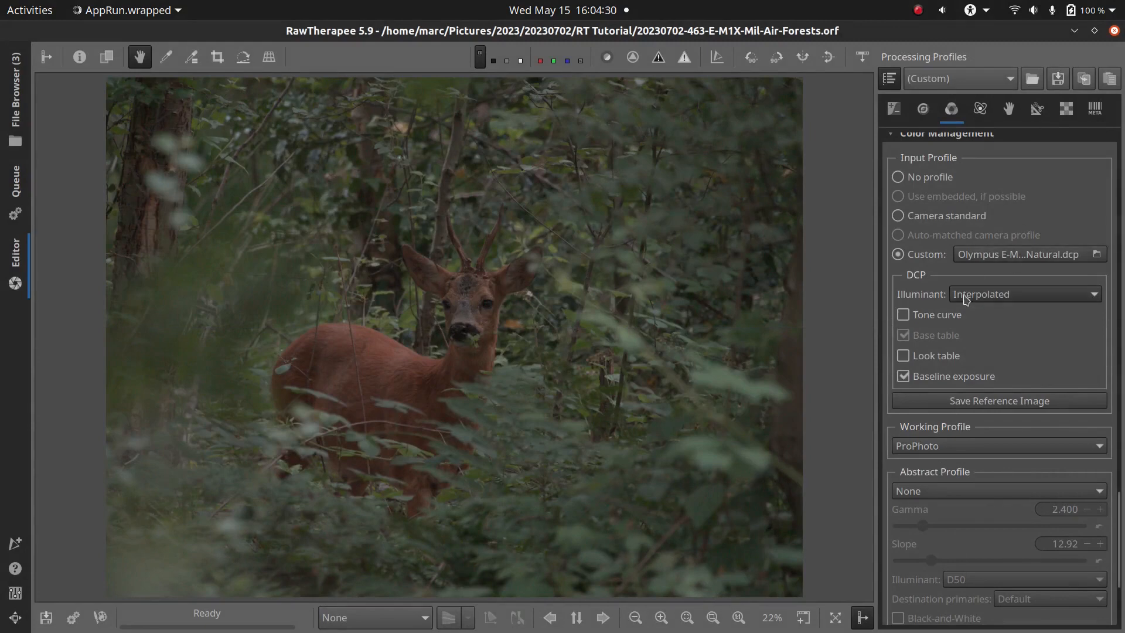
- Enable the DCP's tone curve and look table
click(904, 314)
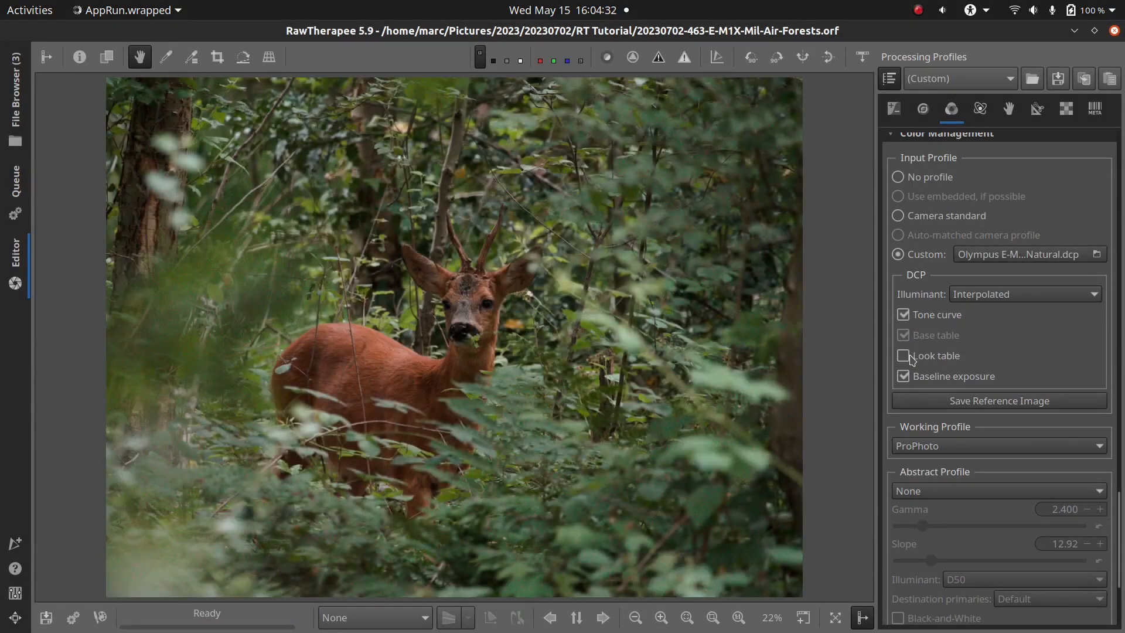
click(904, 356)
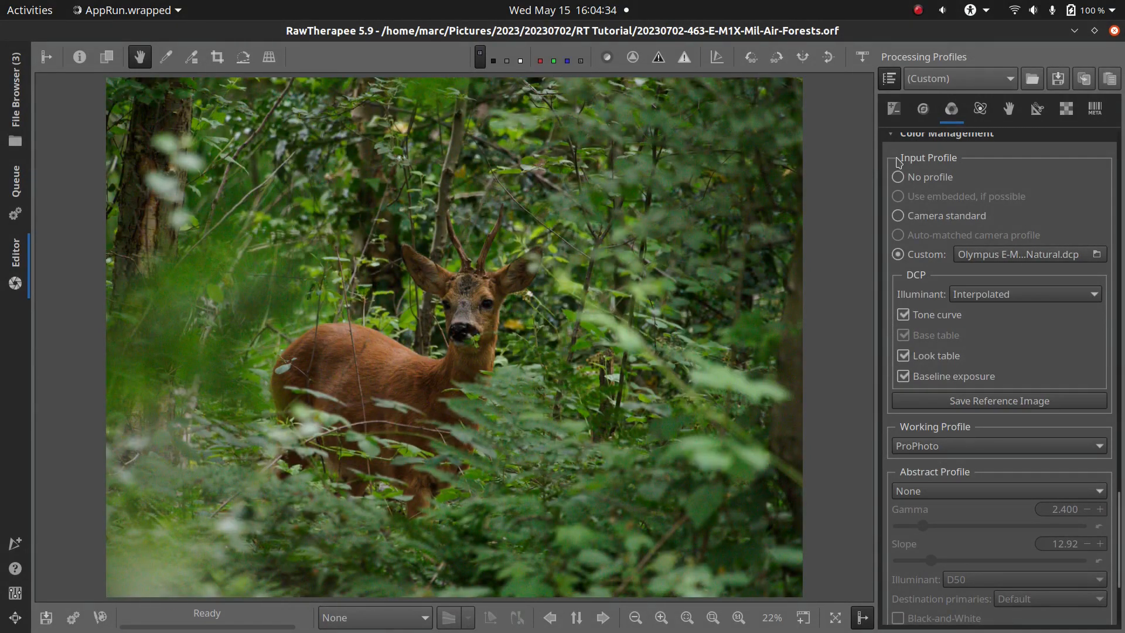
click(894, 109)
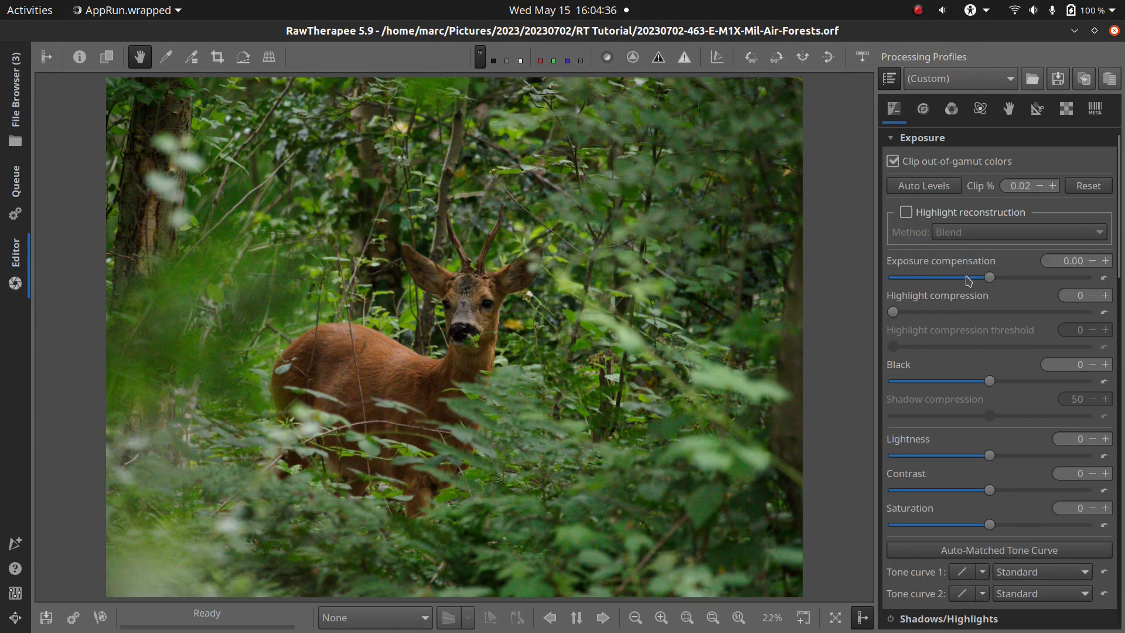
- Set exposure compensation to 0.49, contrast to 5 and saturation to 3
drag(990, 278, 996, 278)
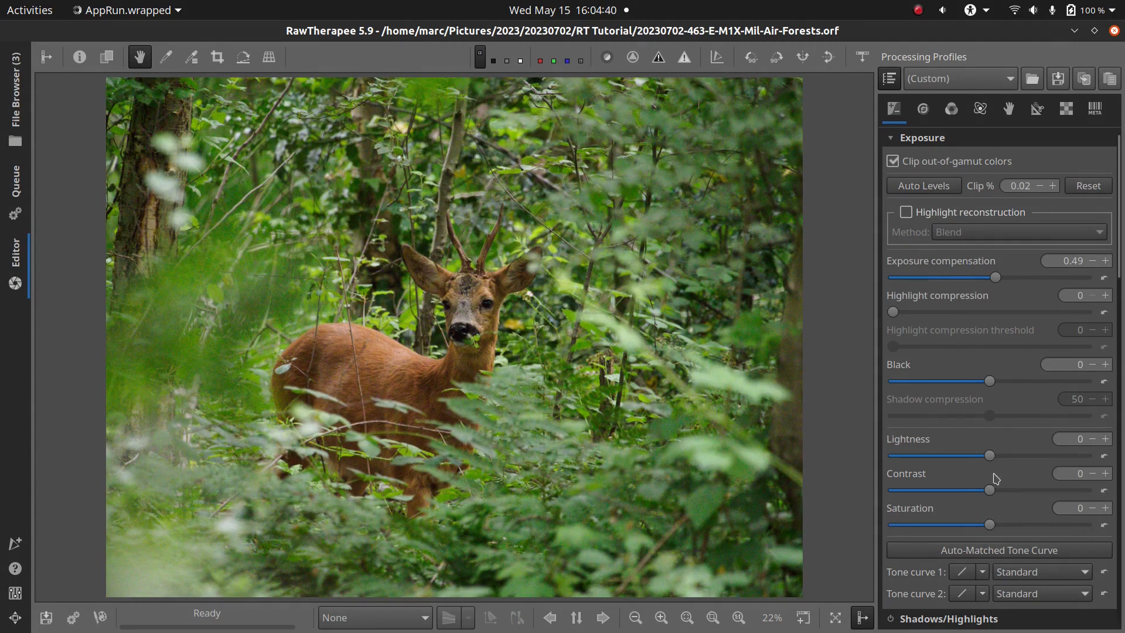
drag(990, 490, 997, 490)
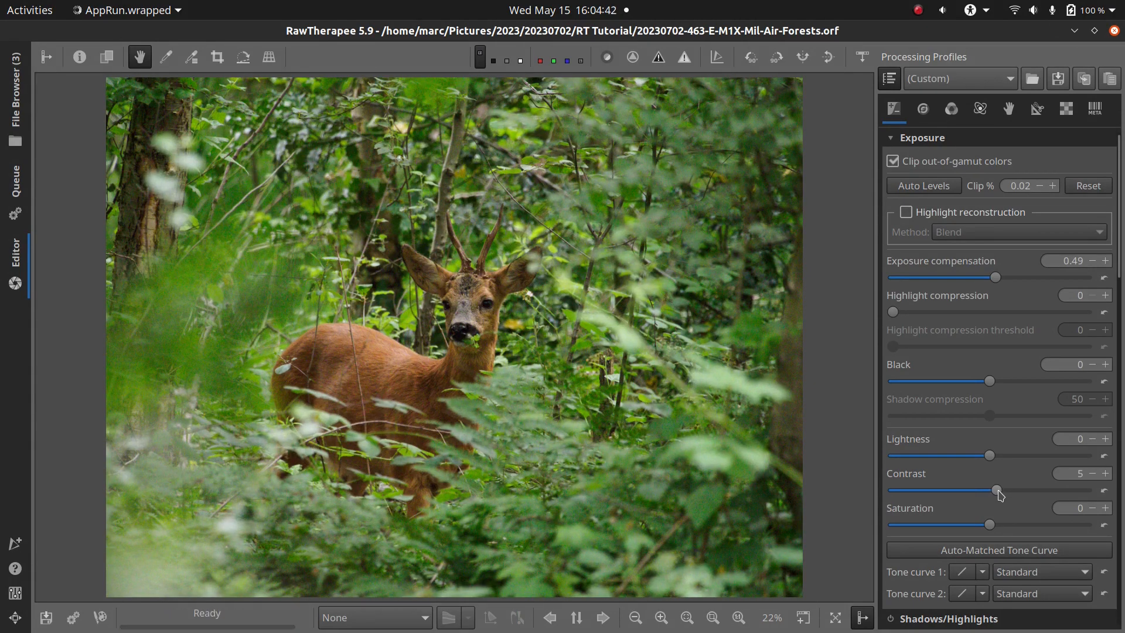
drag(996, 525, 999, 524)
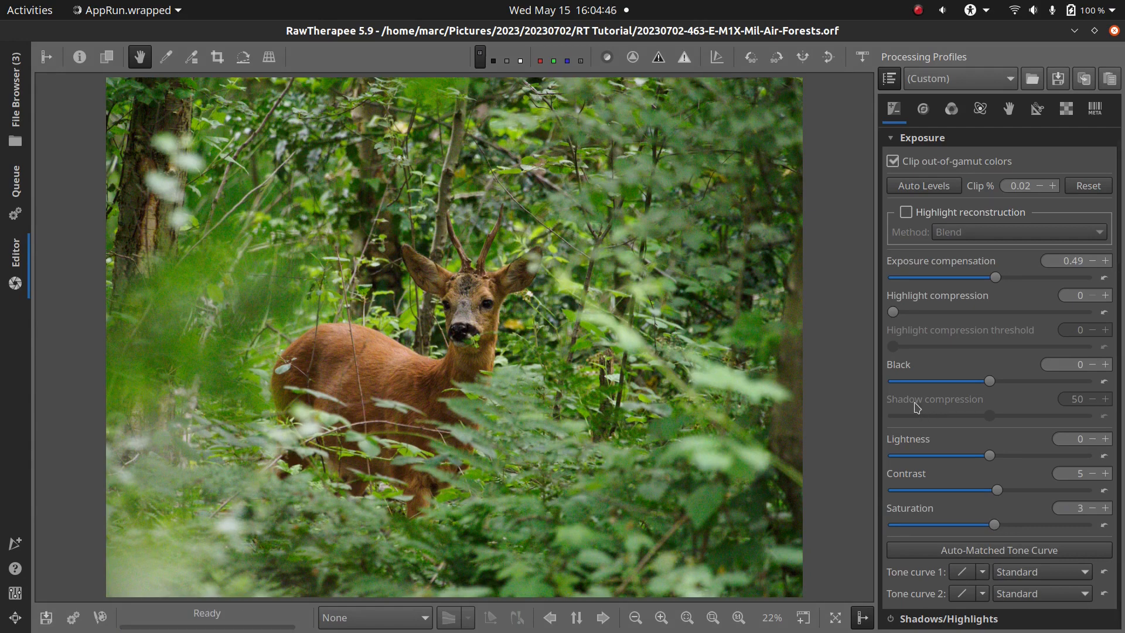
click(1037, 109)
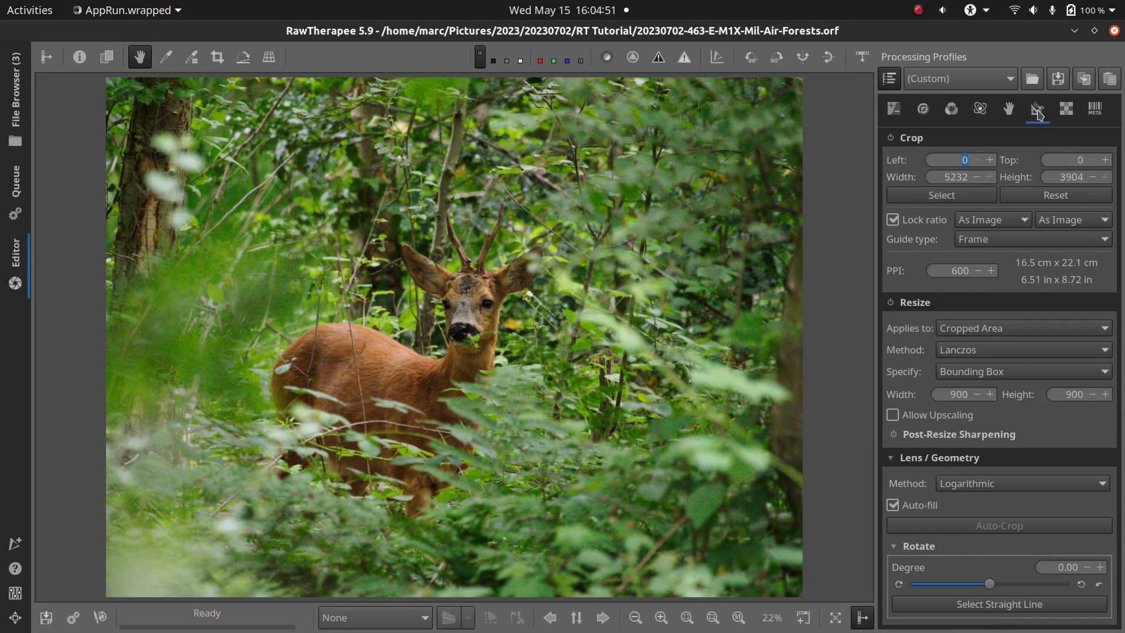
- Open the LCP file chooser under Profiled Lens Correction in the Transform tab
click(1036, 108)
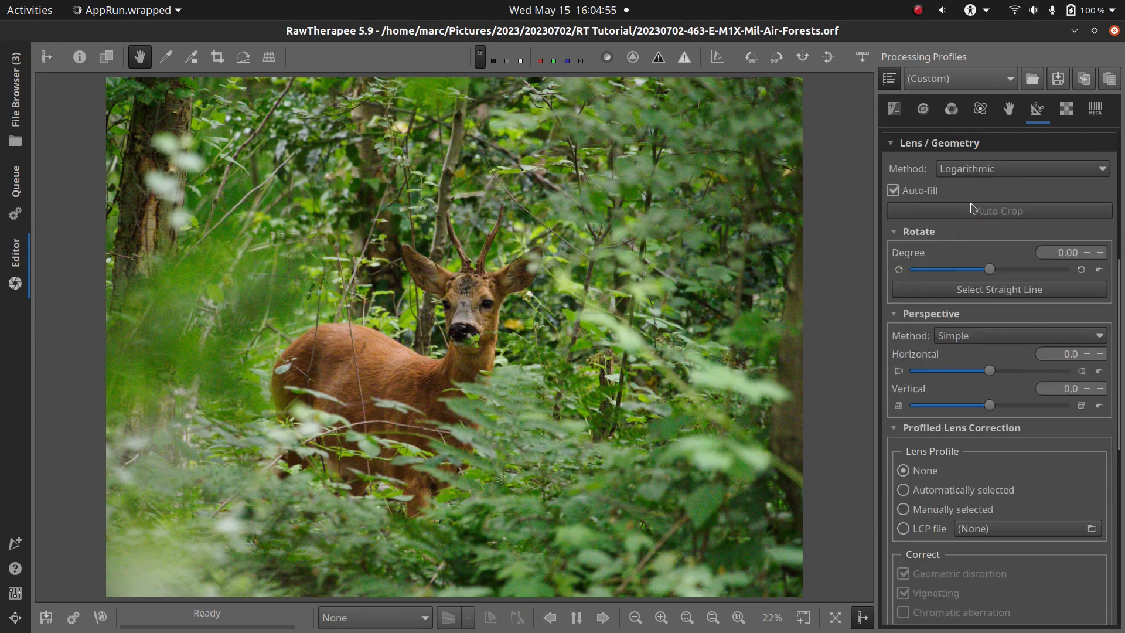
scroll(down, 3)
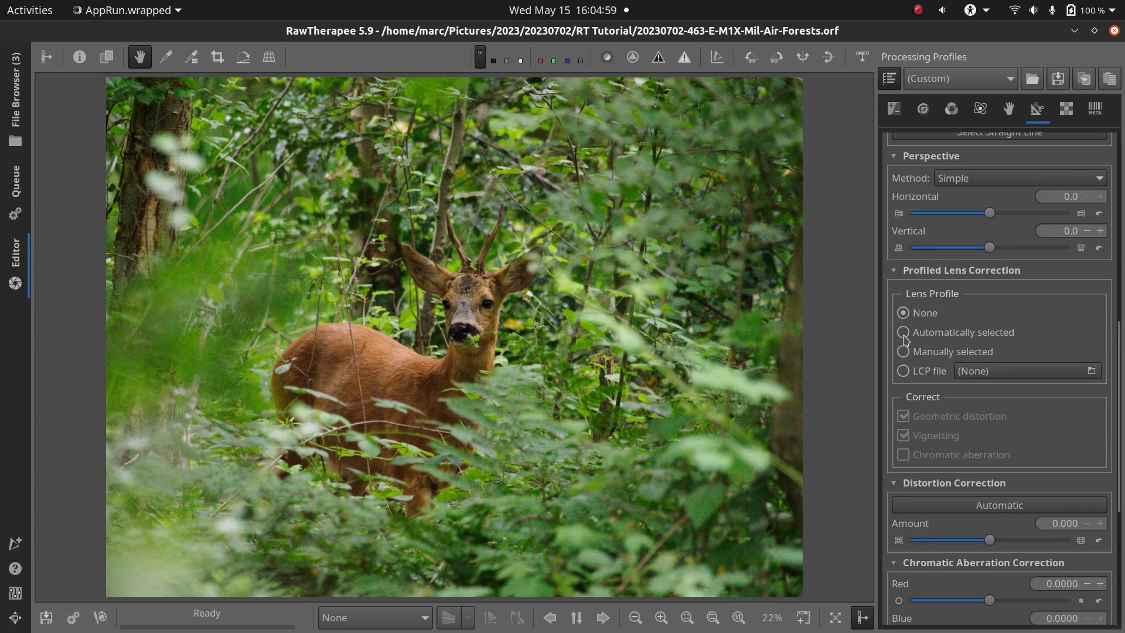
click(902, 332)
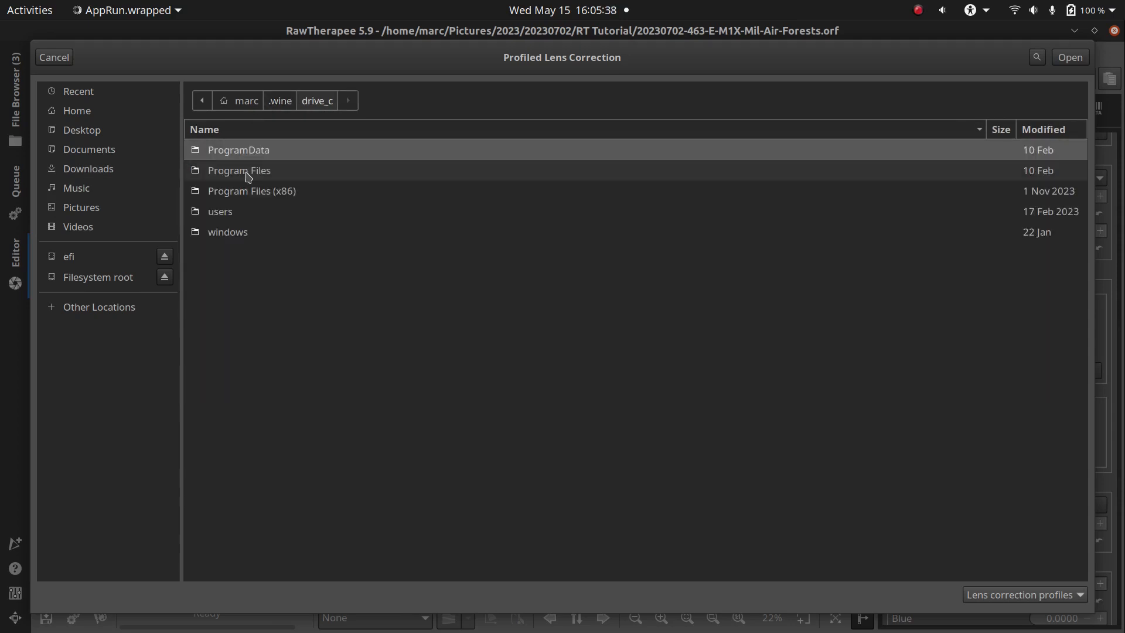
- Browse ProgramData > Adobe LensProfiles 1.0 > Minolta .lcp files, then cancel without loading one
double_click(238, 150)
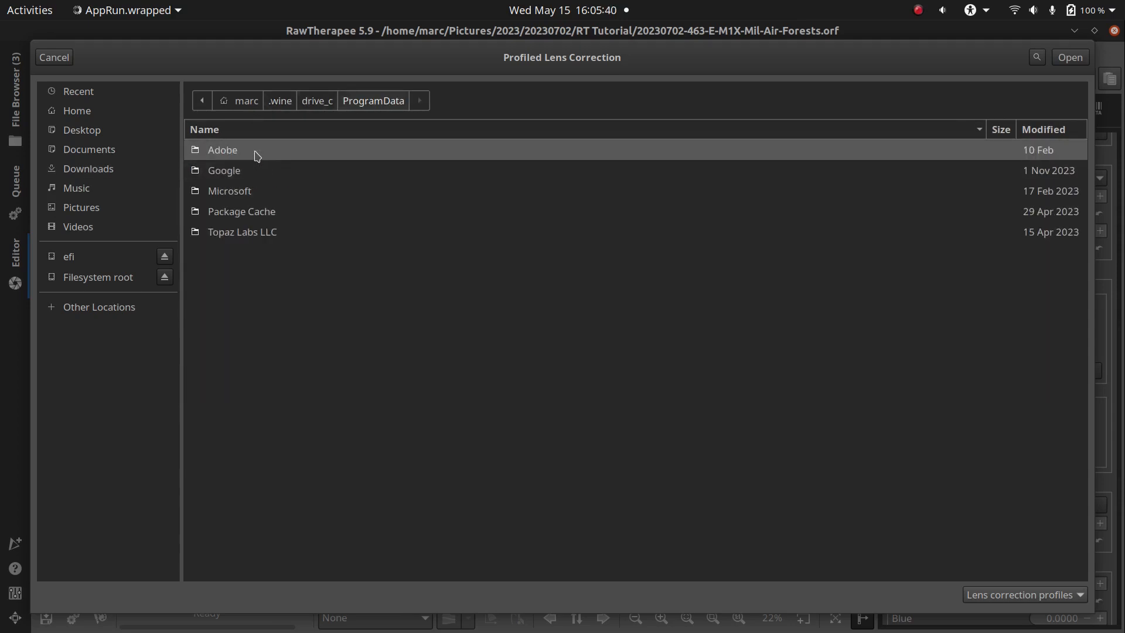
double_click(223, 150)
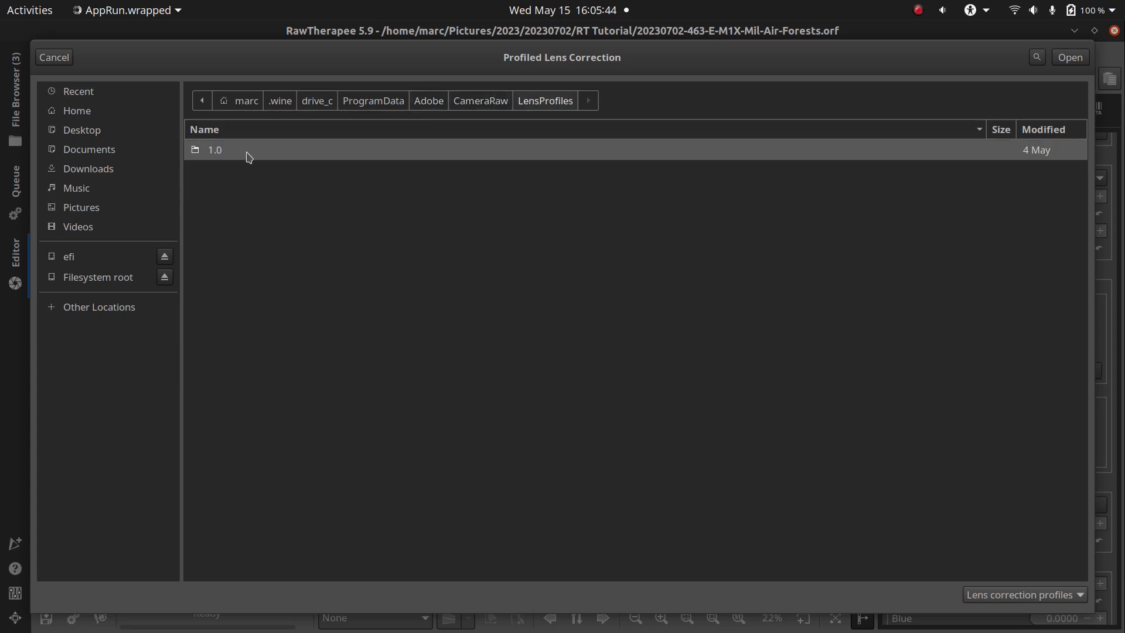
double_click(215, 149)
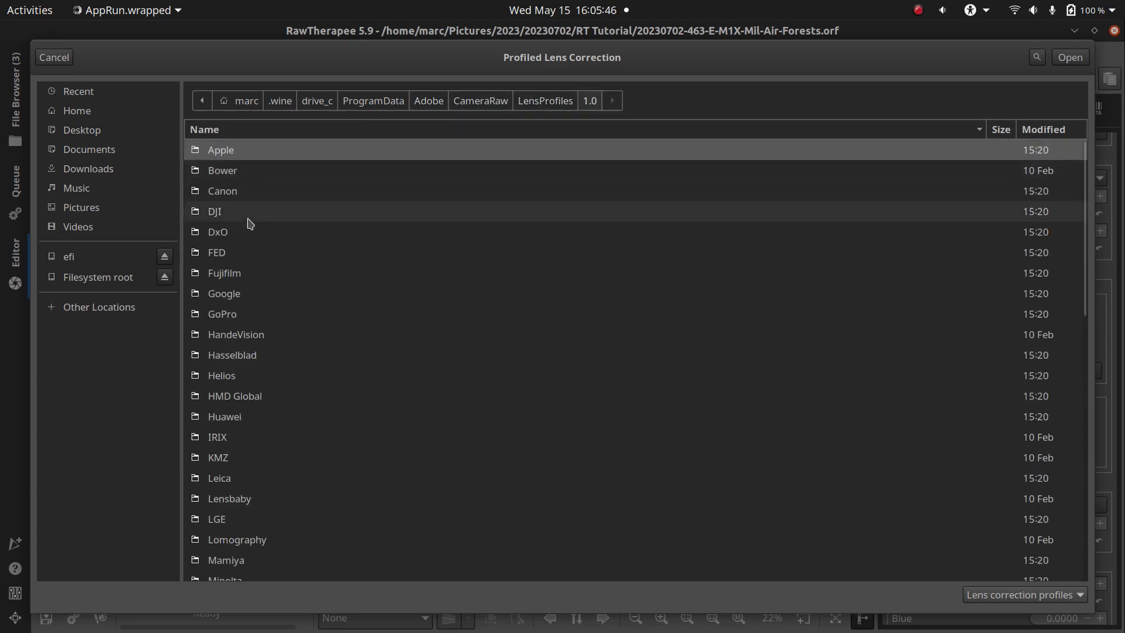
scroll(down, 3)
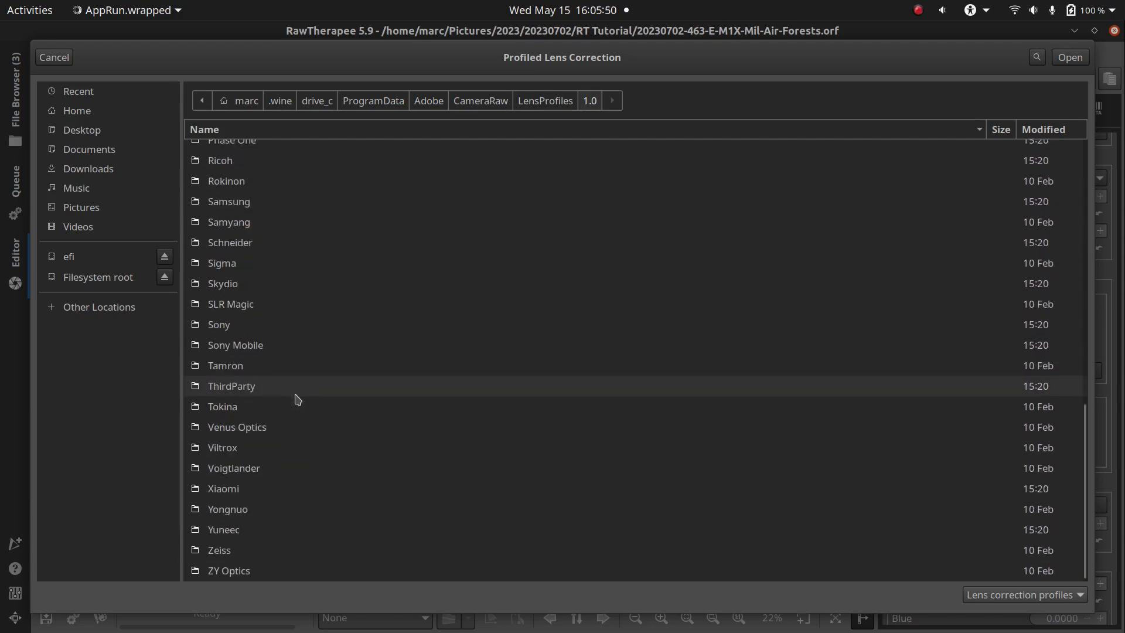
scroll(up, 3)
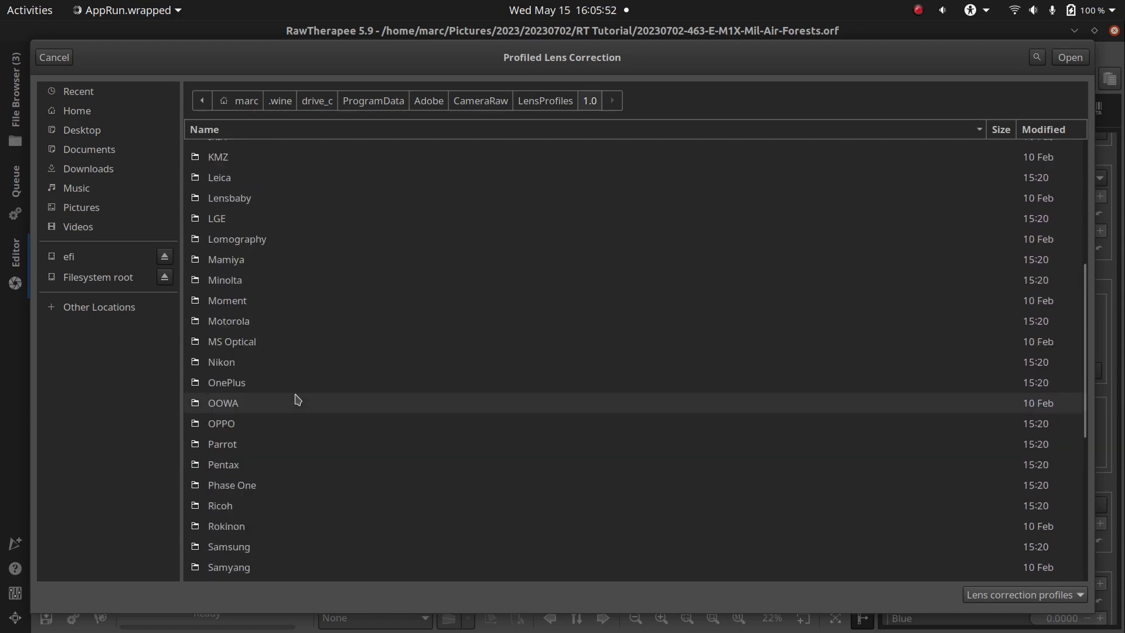
double_click(225, 280)
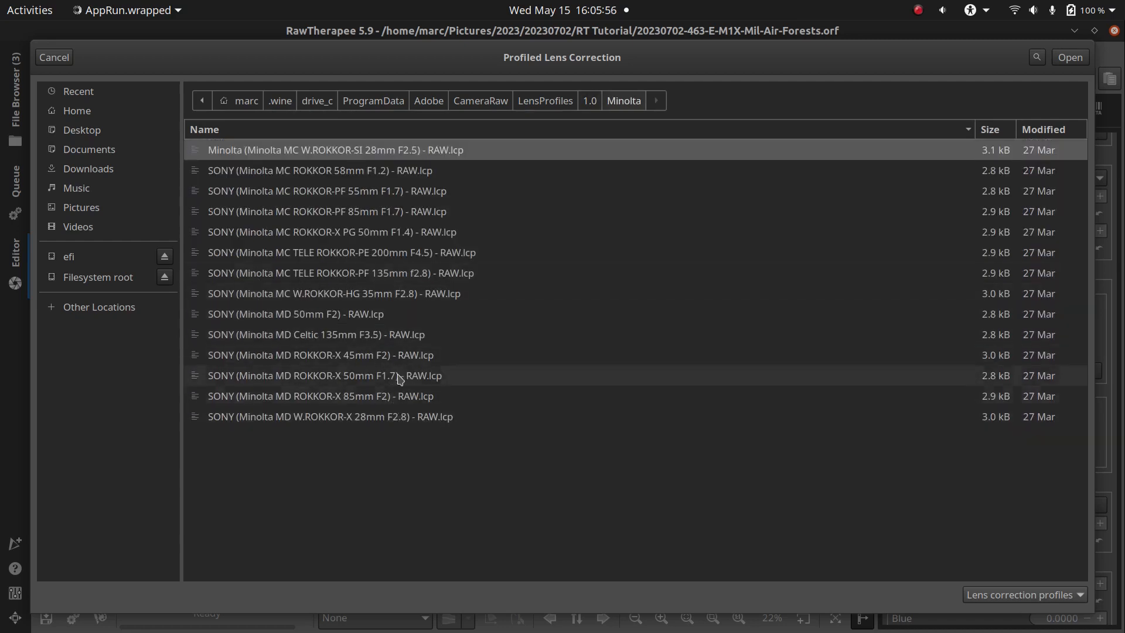
mouse_move(412, 395)
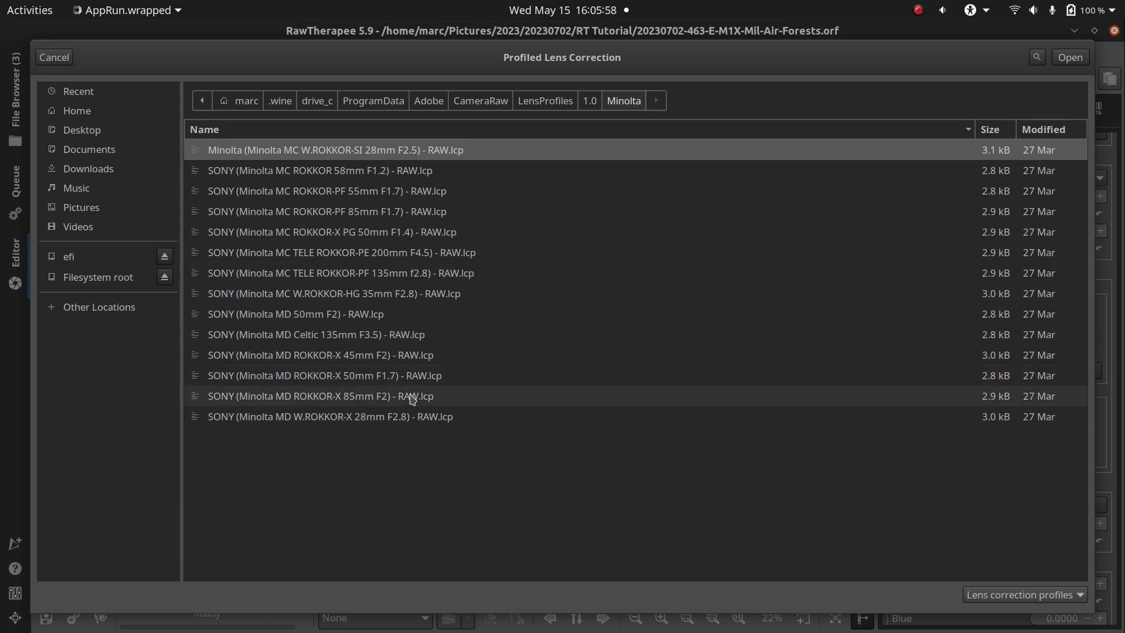
mouse_move(74, 67)
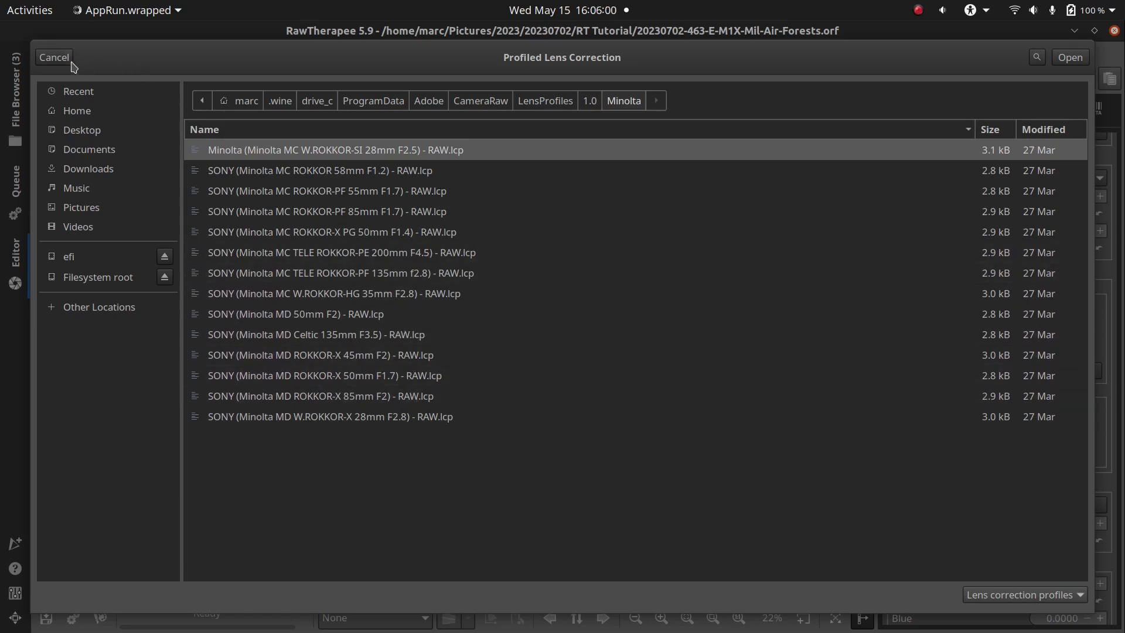
click(53, 56)
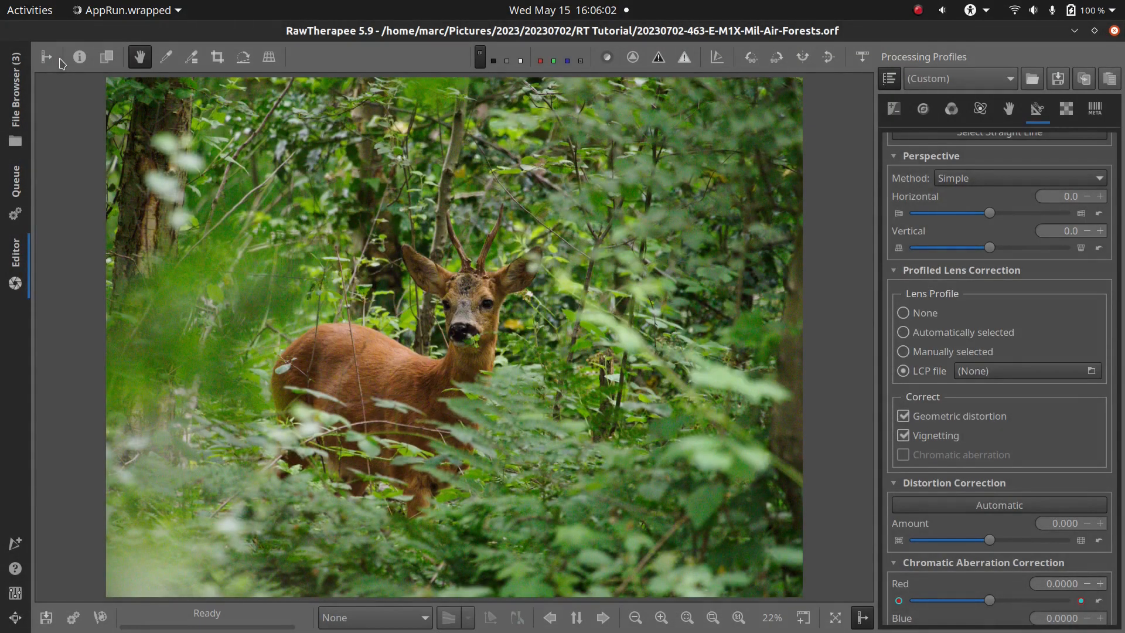